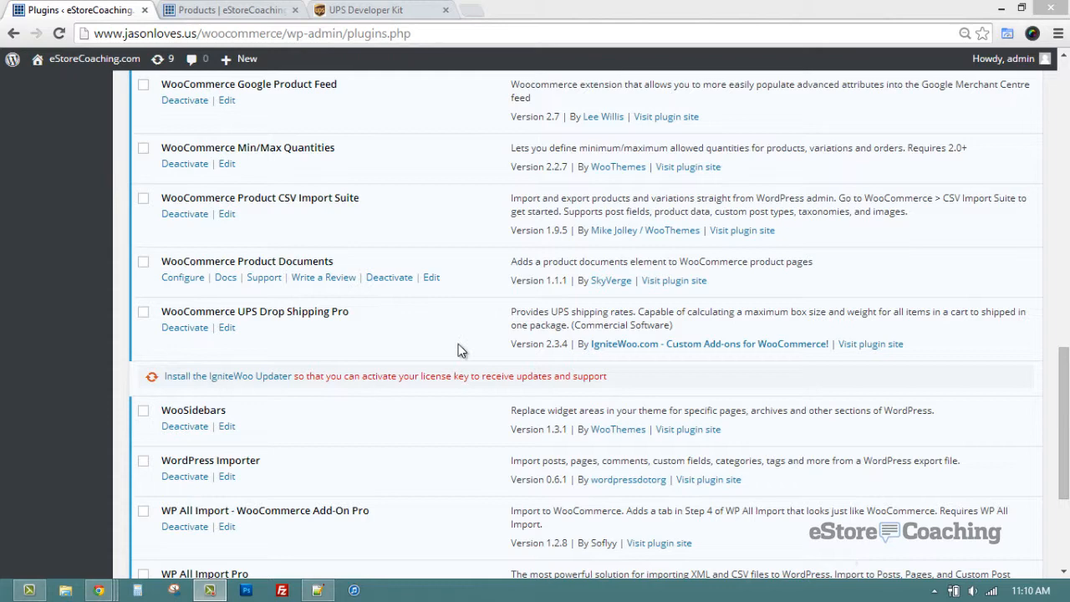
{"action": "mouse_move", "coordinate": [422, 334]}
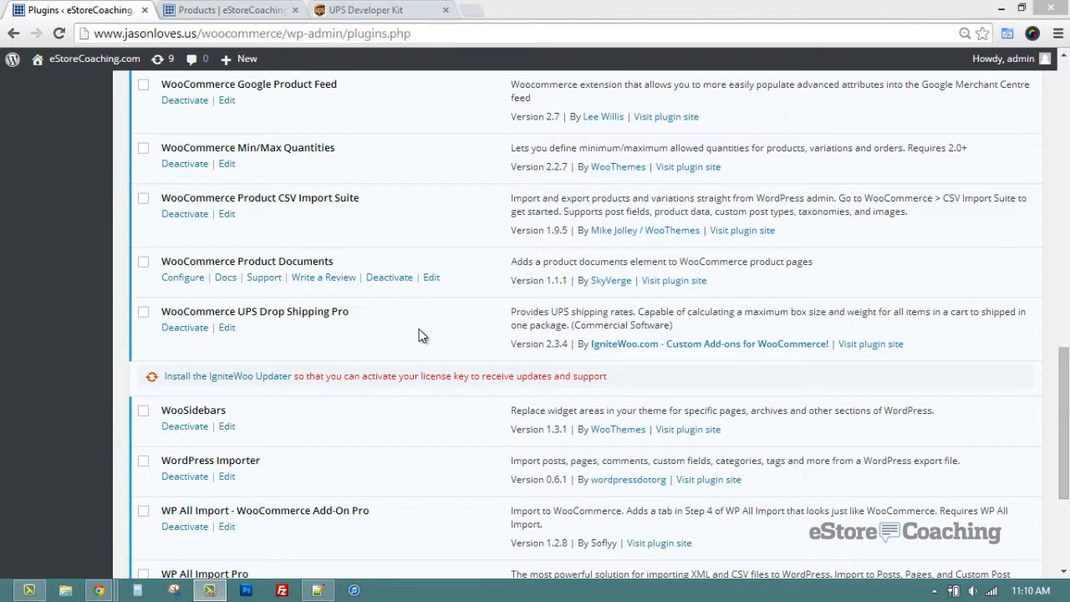
{"action": "mouse_move", "coordinate": [233, 351]}
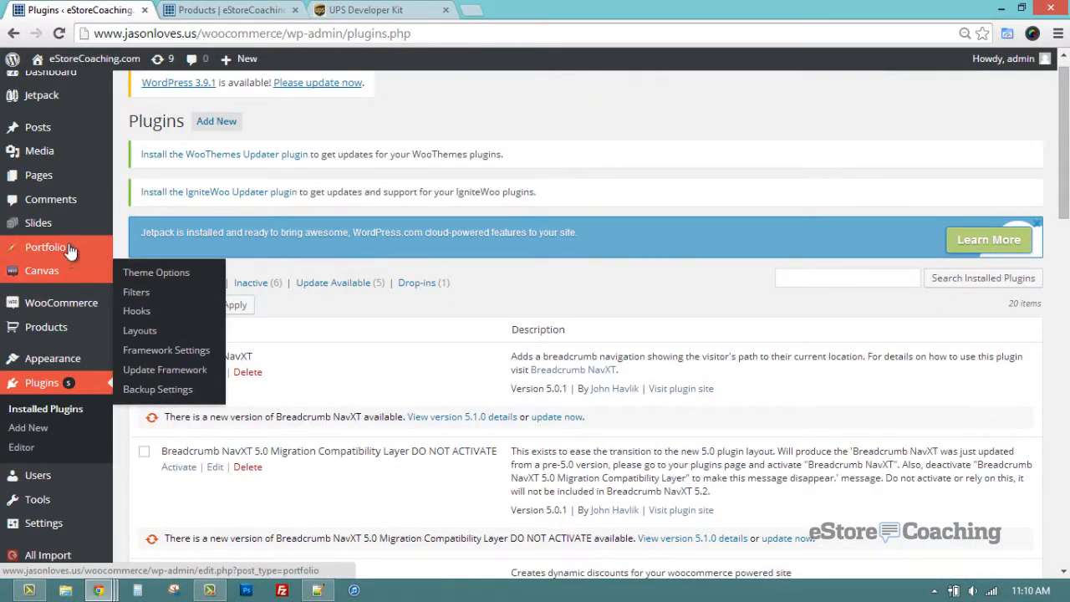
{"action": "mouse_move", "coordinate": [60, 302]}
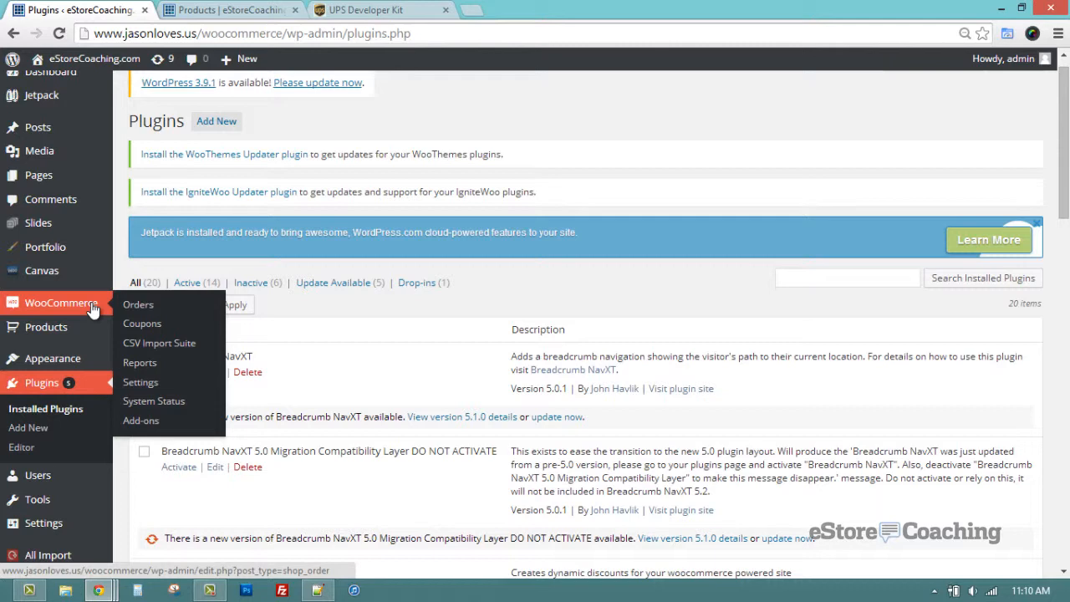
Go to WooCommerce > Settings to reach the store's general options
{"action": "left_click", "coordinate": [141, 382]}
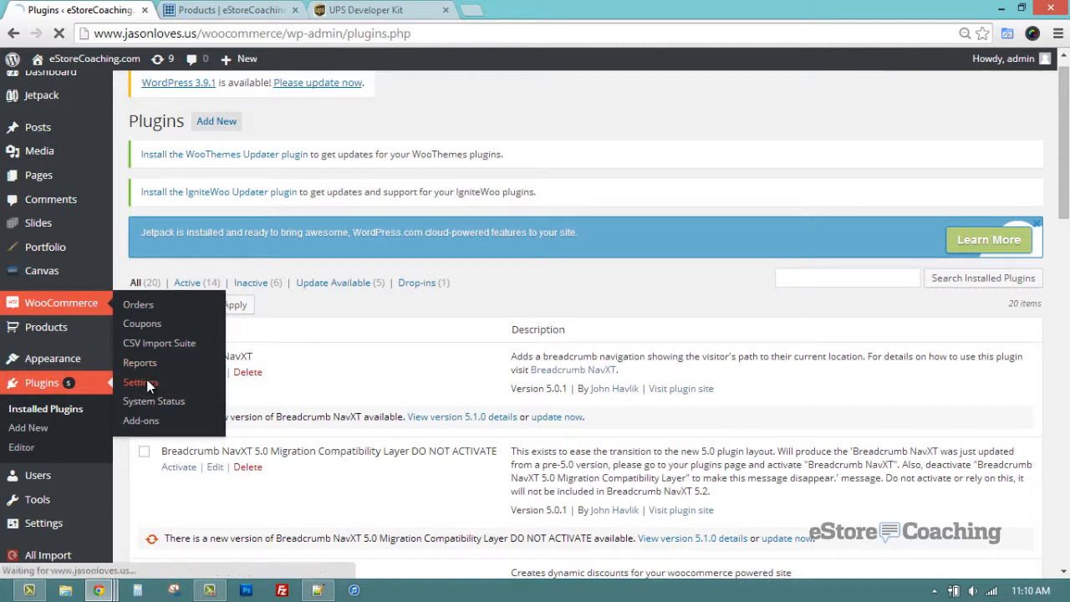
{"action": "left_click", "coordinate": [136, 381]}
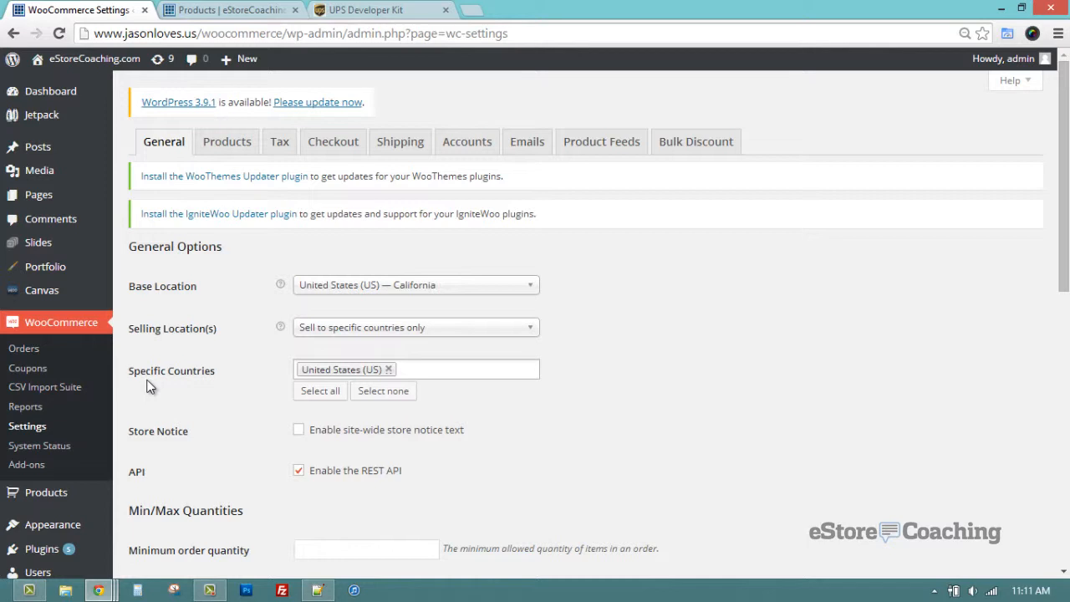
{"action": "mouse_move", "coordinate": [254, 328]}
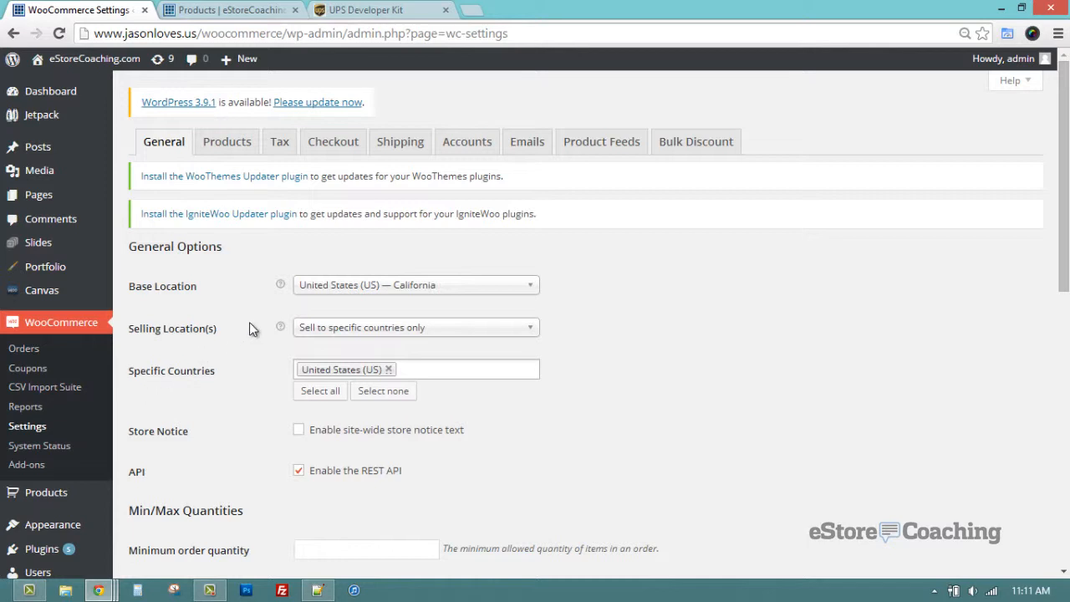
{"action": "mouse_move", "coordinate": [254, 324]}
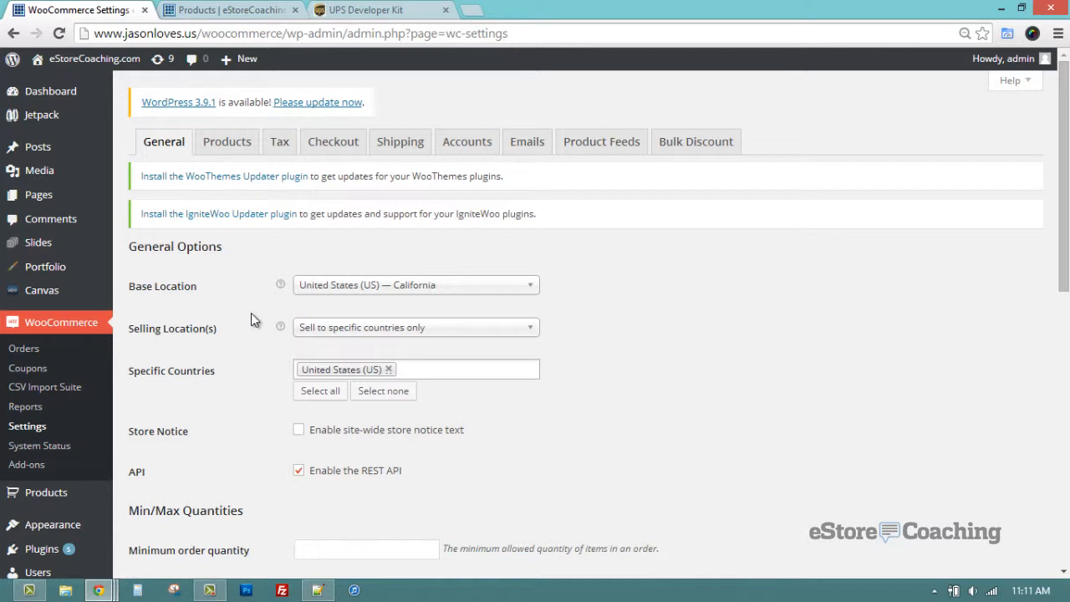
{"action": "mouse_move", "coordinate": [261, 319]}
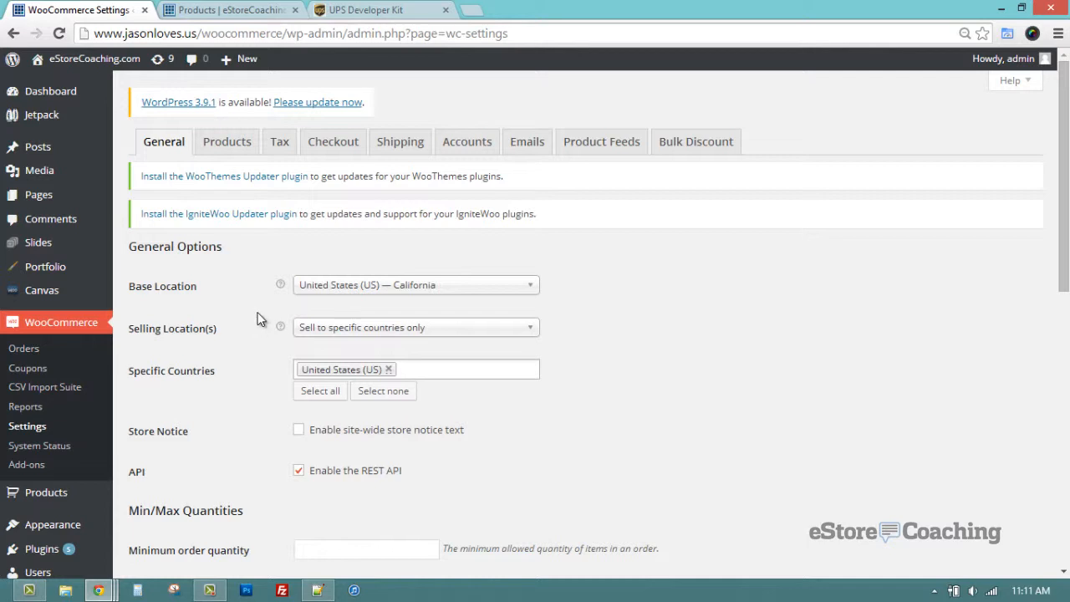
{"action": "mouse_move", "coordinate": [401, 140]}
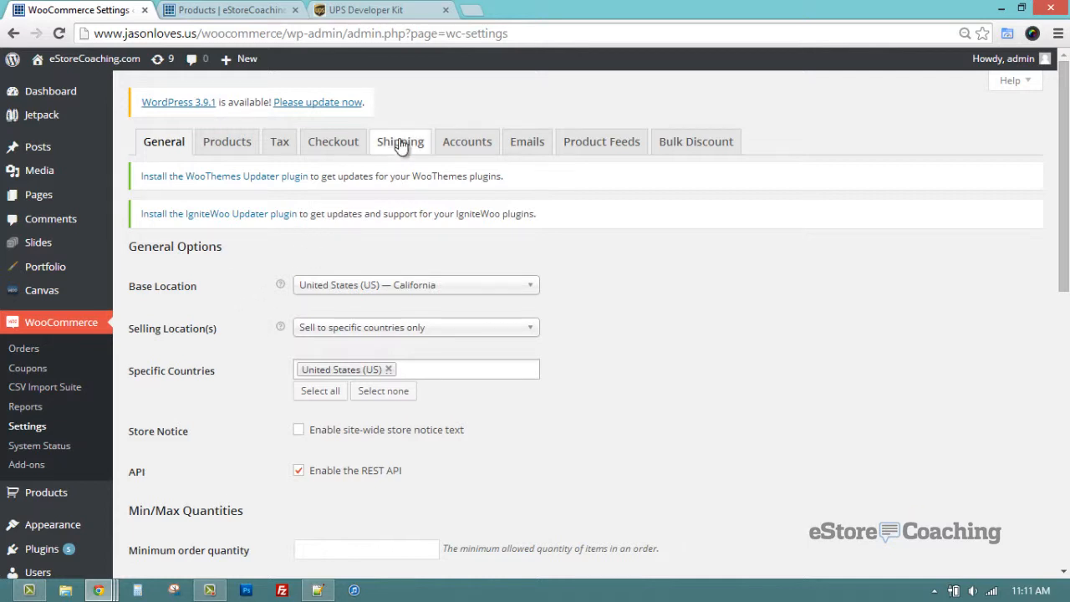
In Shipping options, restrict shipping to specific countries only
{"action": "left_click", "coordinate": [402, 140]}
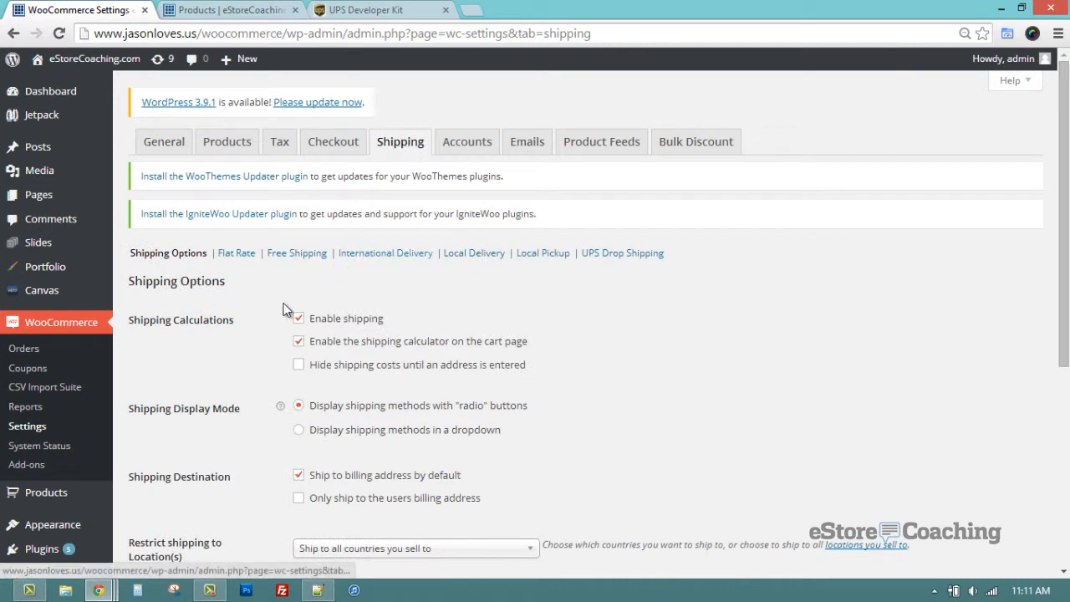
{"action": "scroll", "scroll_direction": "down", "scroll_amount": 3}
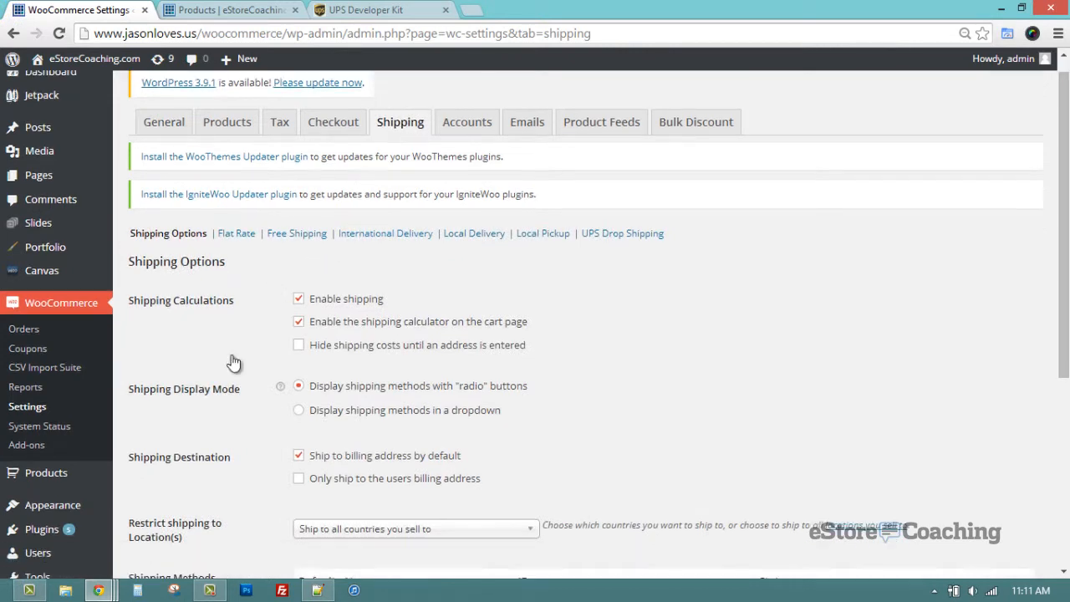
{"action": "scroll", "scroll_direction": "down", "scroll_amount": 3}
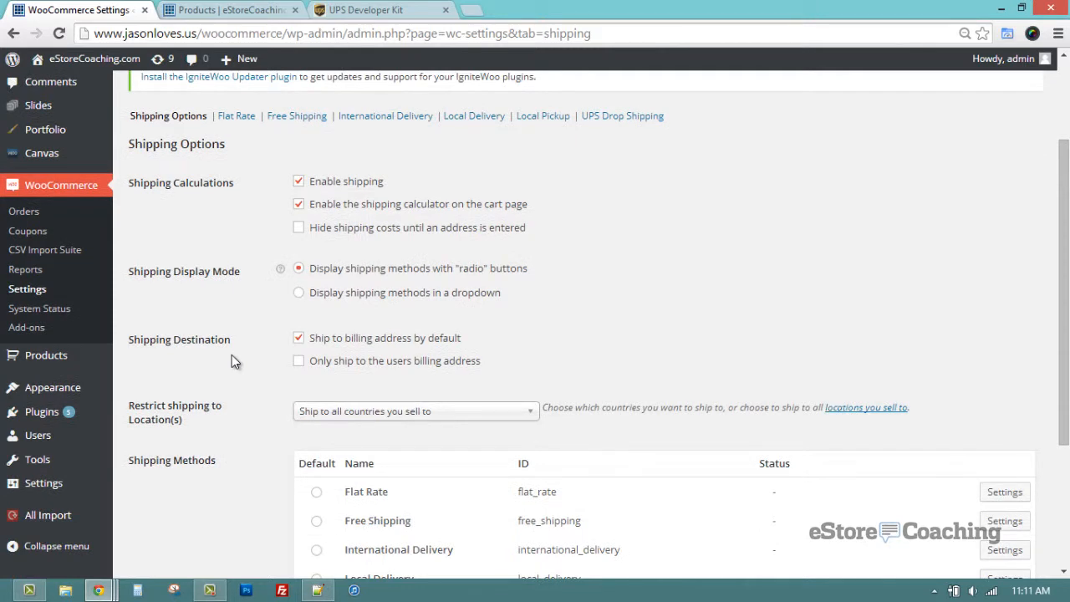
{"action": "mouse_move", "coordinate": [378, 218]}
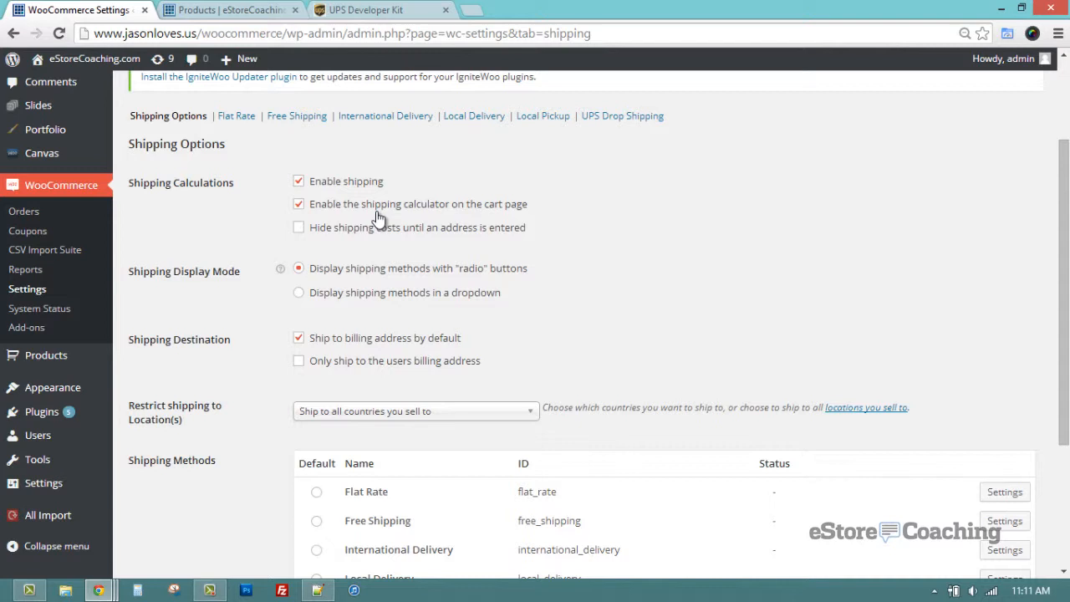
{"action": "mouse_move", "coordinate": [355, 251]}
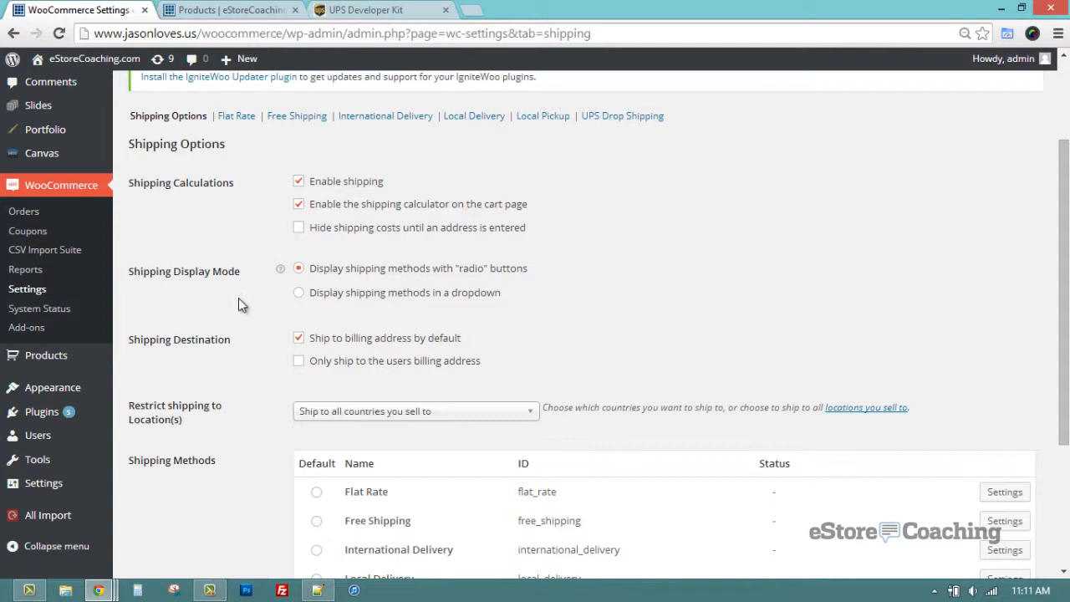
{"action": "mouse_move", "coordinate": [238, 358]}
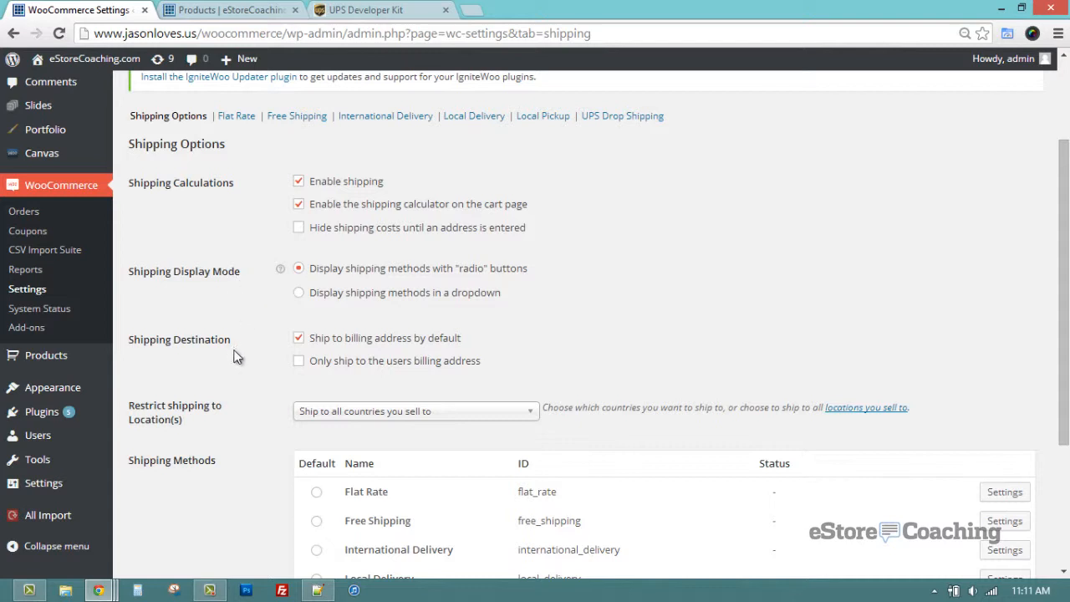
{"action": "mouse_move", "coordinate": [325, 414]}
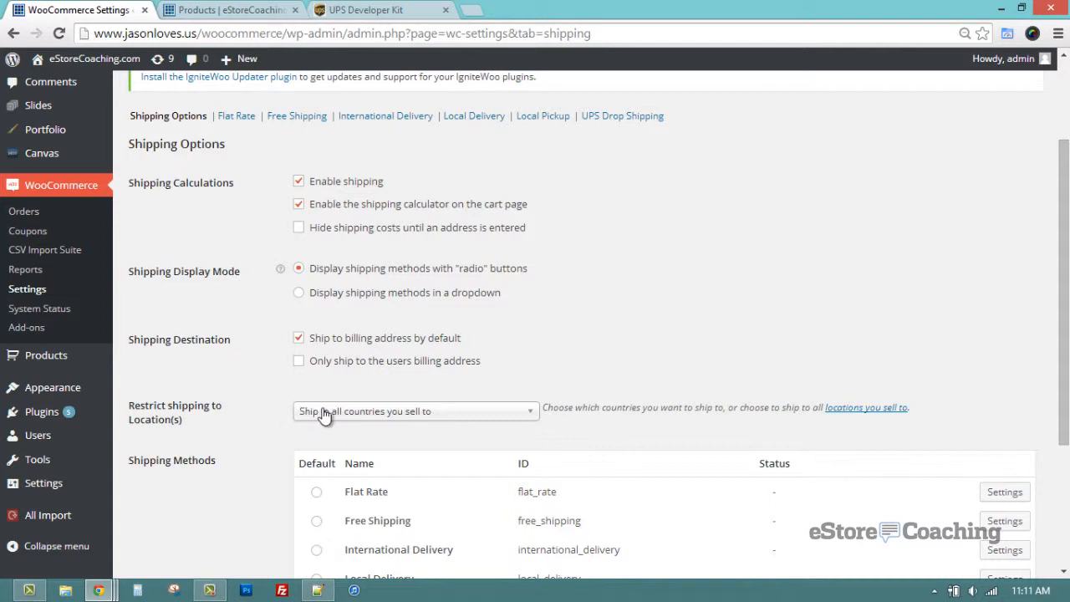
{"action": "left_click", "coordinate": [415, 411]}
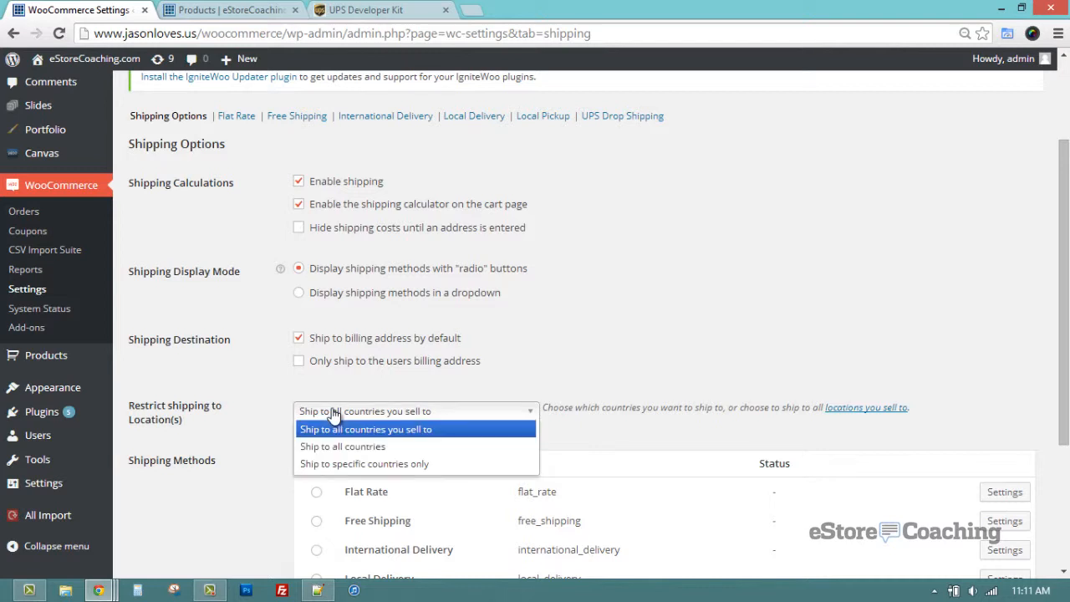
{"action": "left_click", "coordinate": [365, 463]}
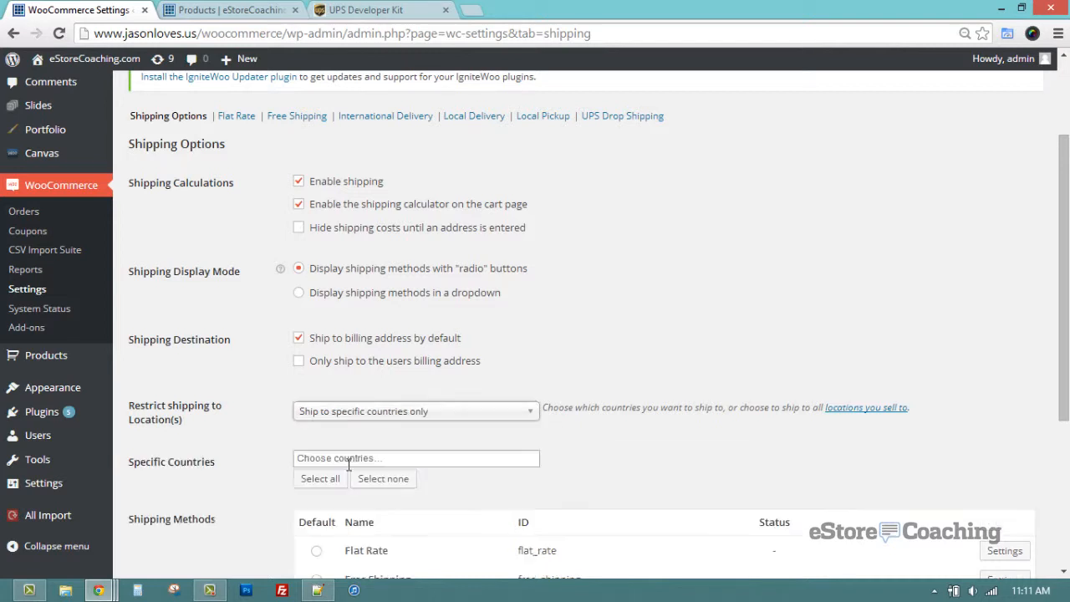
Add United States (US) as the only specific shipping country
{"action": "left_click", "coordinate": [415, 458]}
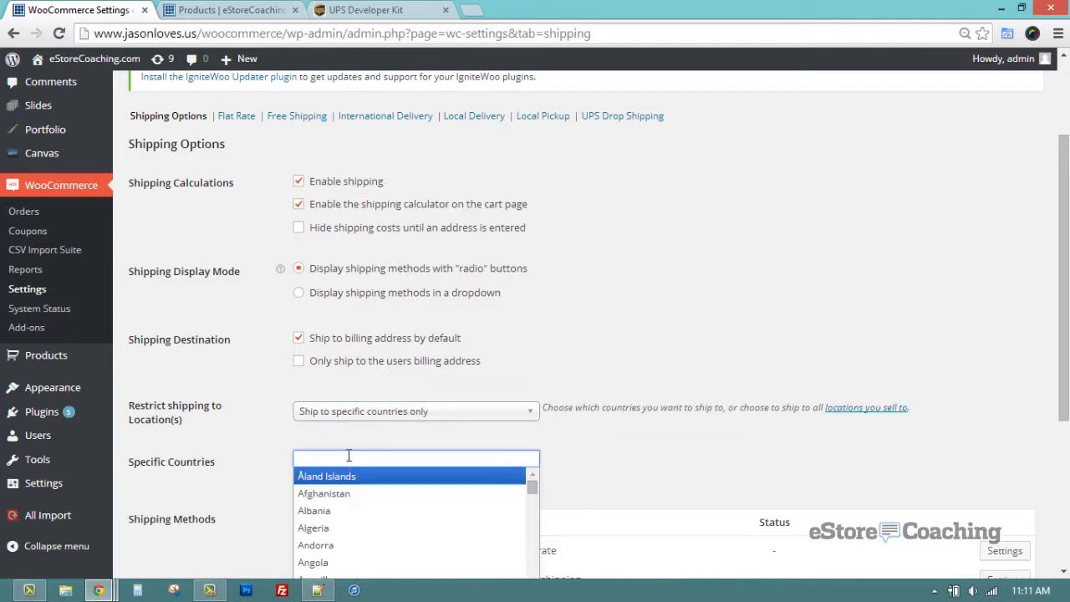
{"action": "type", "text": "unit"}
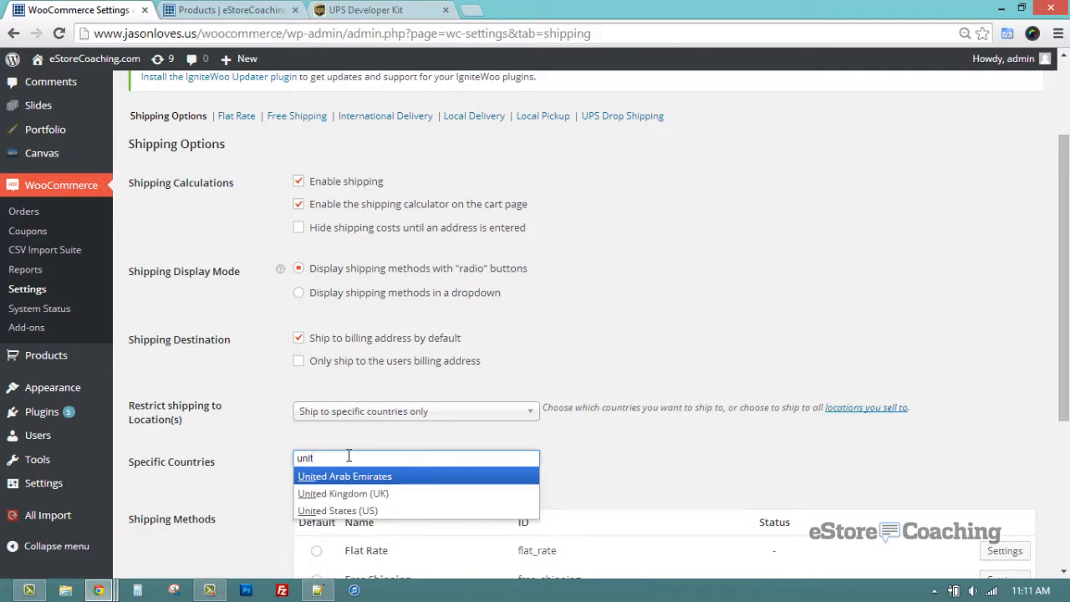
{"action": "left_click", "coordinate": [338, 510]}
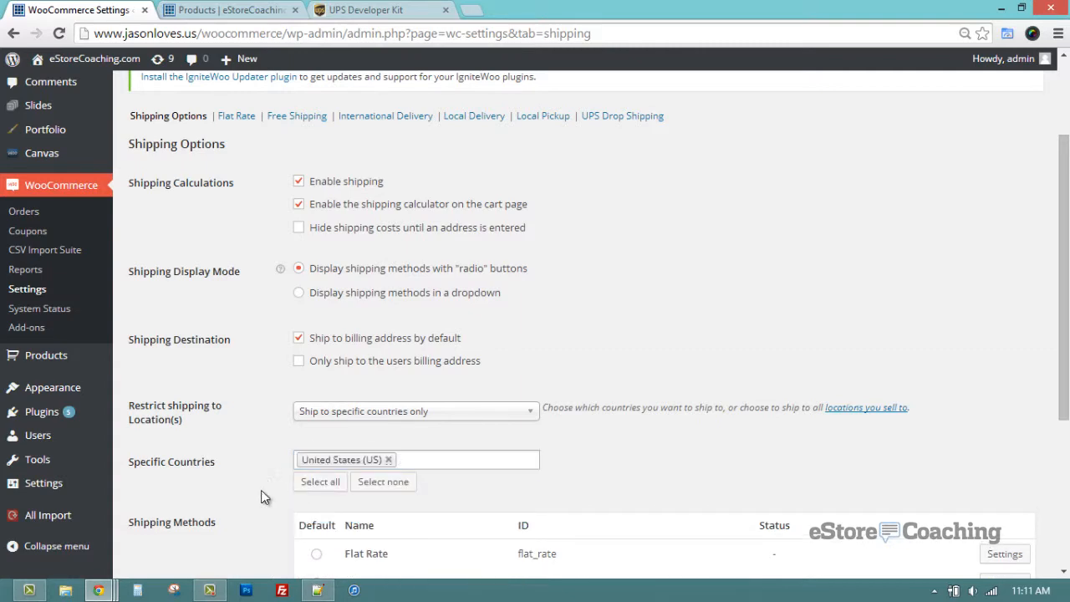
In the Shipping Methods table, make UPS Drop Shipping the default method
{"action": "scroll", "scroll_direction": "down", "scroll_amount": 3}
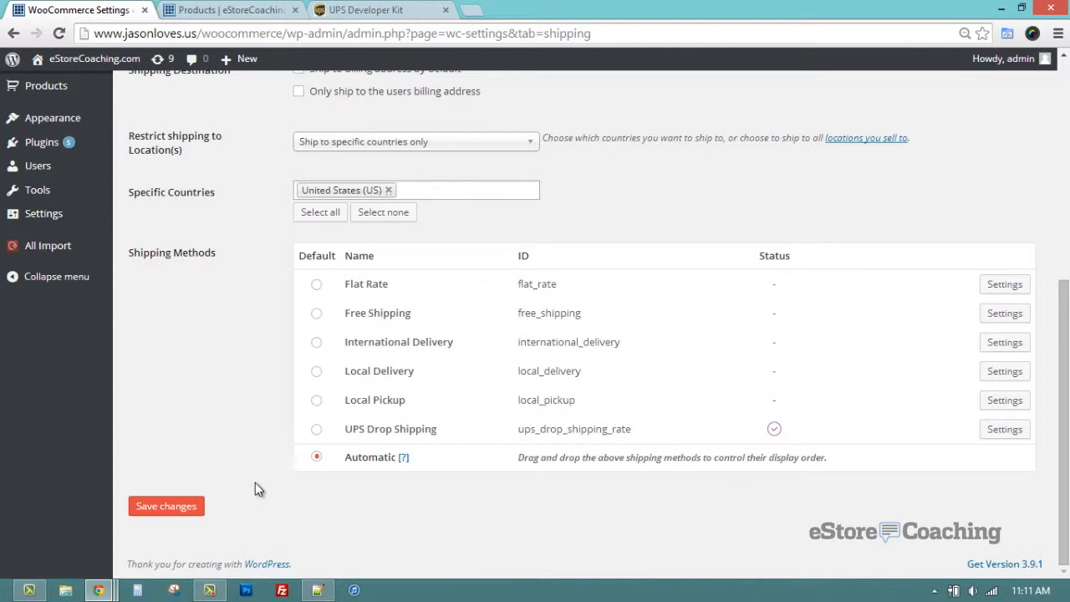
{"action": "mouse_move", "coordinate": [351, 475]}
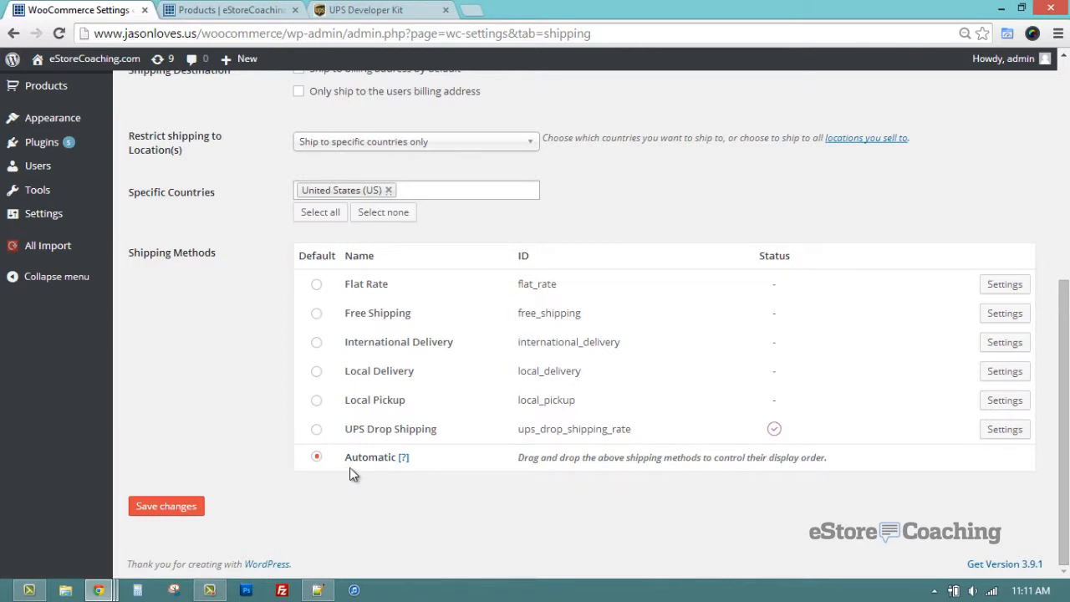
{"action": "left_click", "coordinate": [316, 428]}
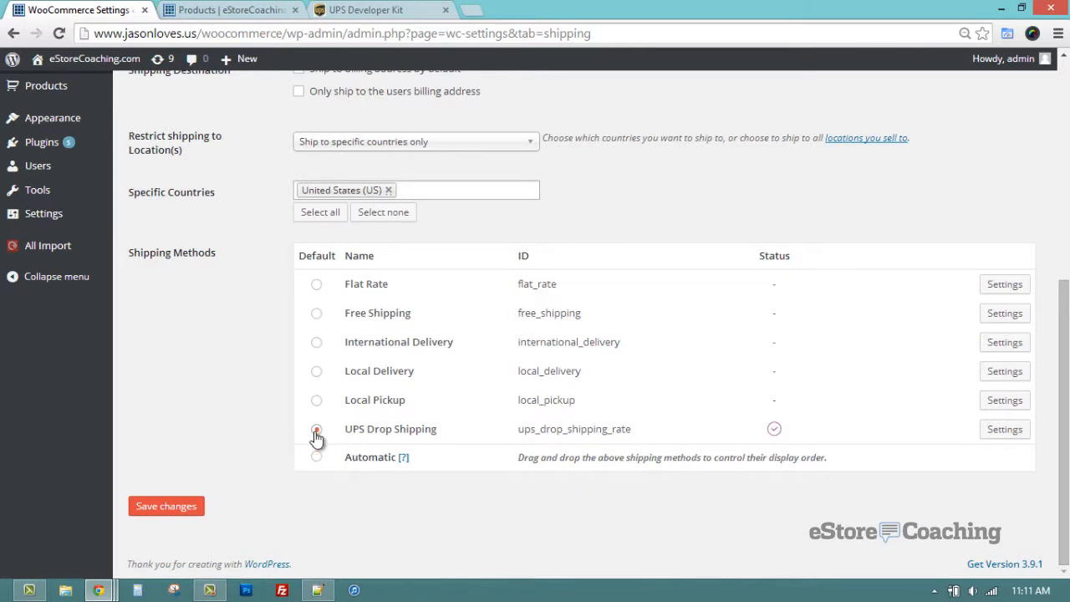
{"action": "left_click", "coordinate": [316, 428]}
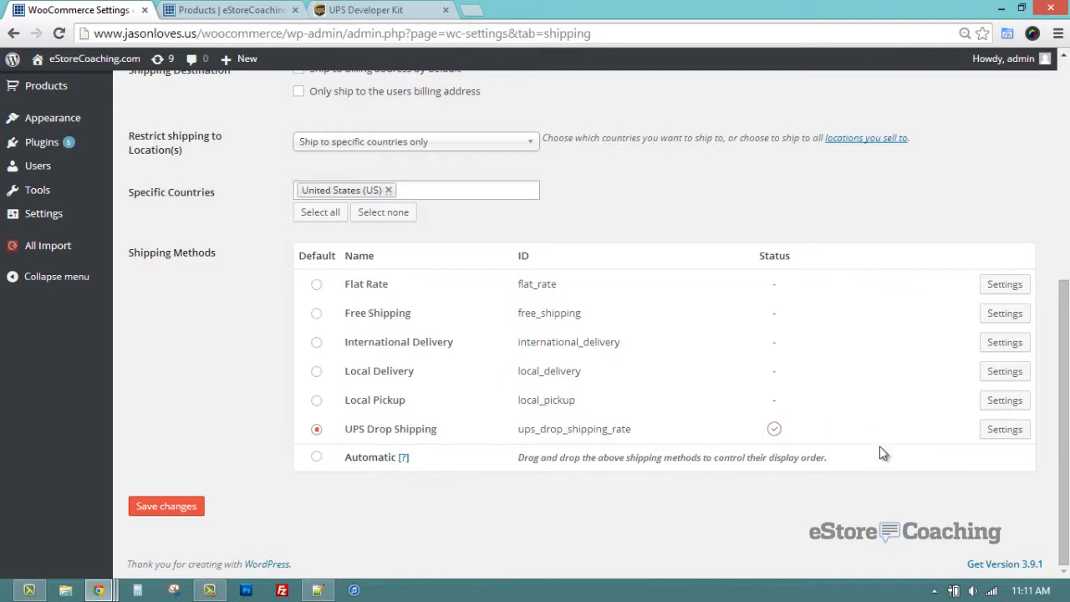
{"action": "mouse_move", "coordinate": [903, 482]}
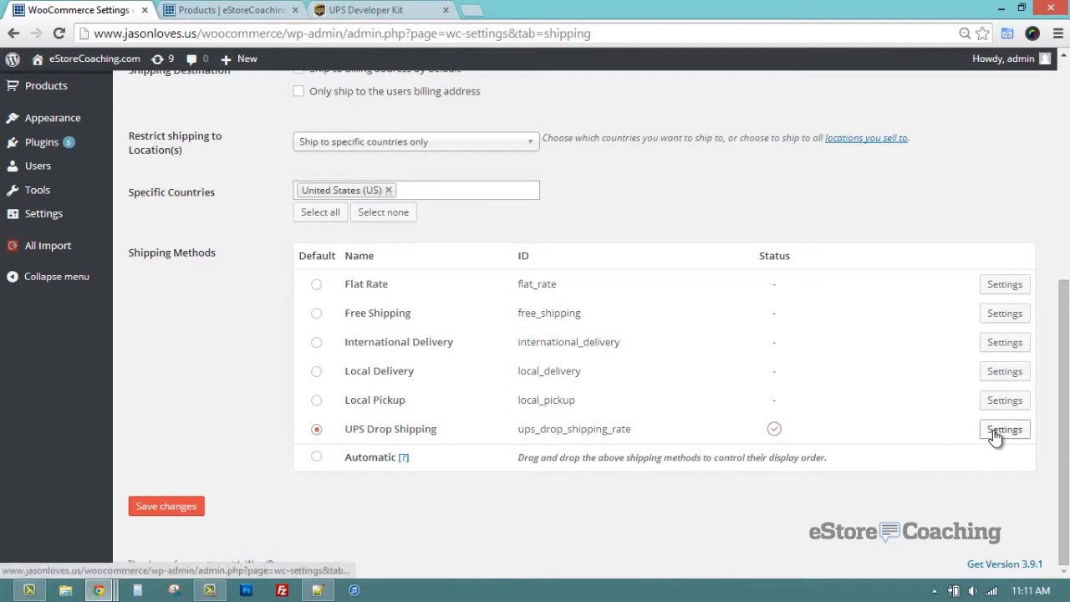
Review UPS Drop Shipping enabled, titled UPS, US-only, and reach the UPS credential fields
{"action": "left_click", "coordinate": [1004, 429]}
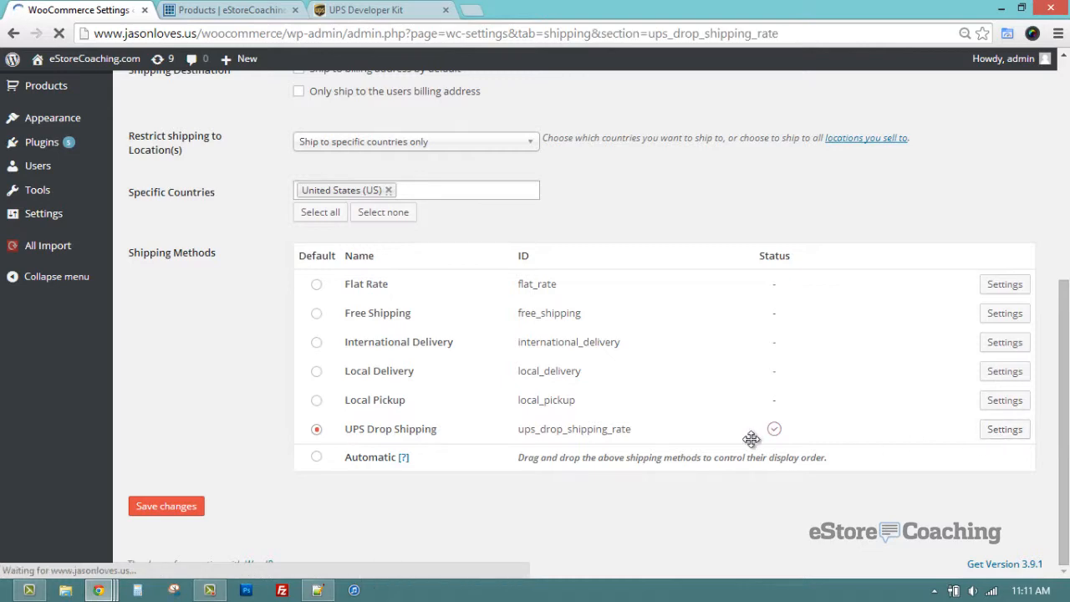
{"action": "left_click", "coordinate": [1003, 428]}
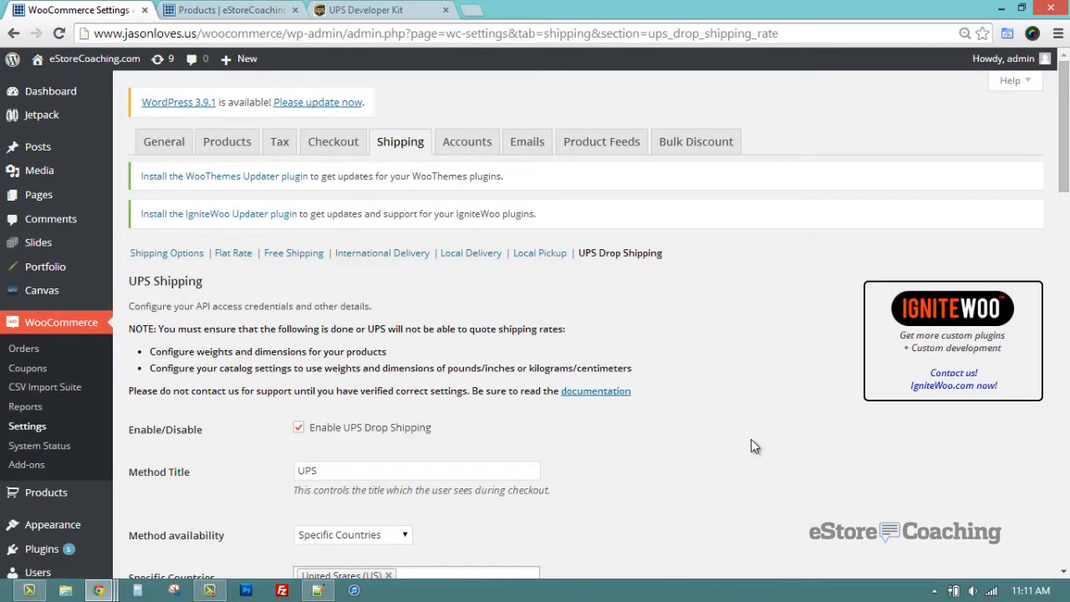
{"action": "scroll", "scroll_direction": "down", "scroll_amount": 3}
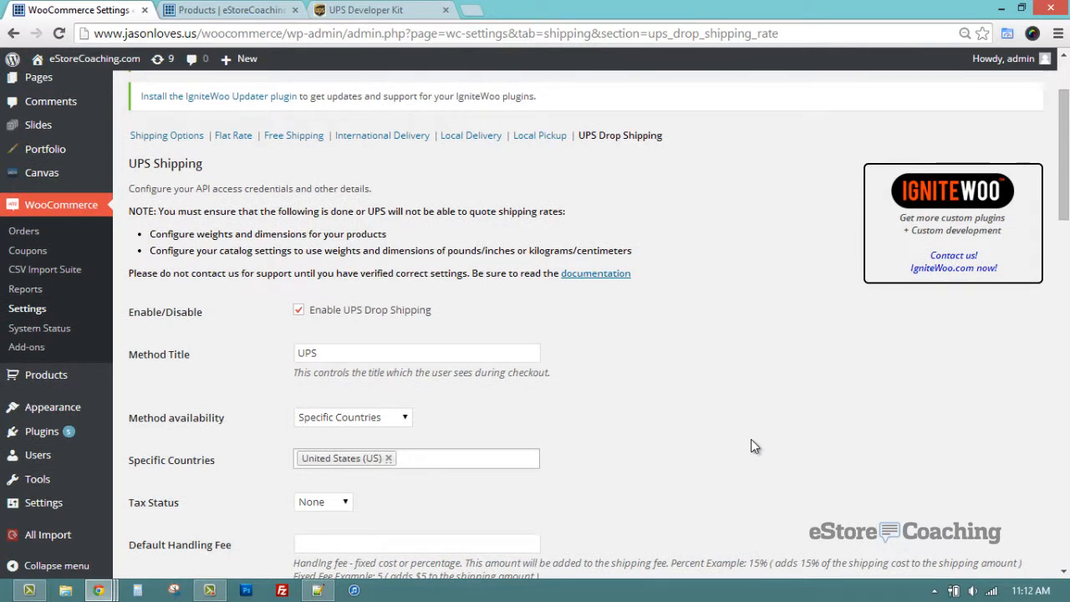
{"action": "mouse_move", "coordinate": [597, 160]}
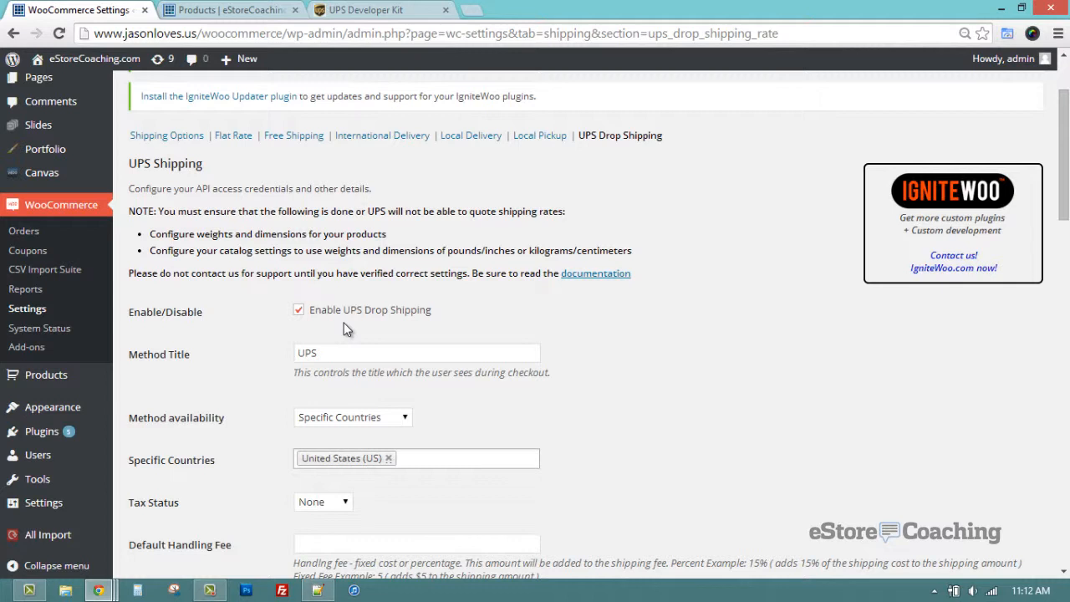
{"action": "mouse_move", "coordinate": [348, 328]}
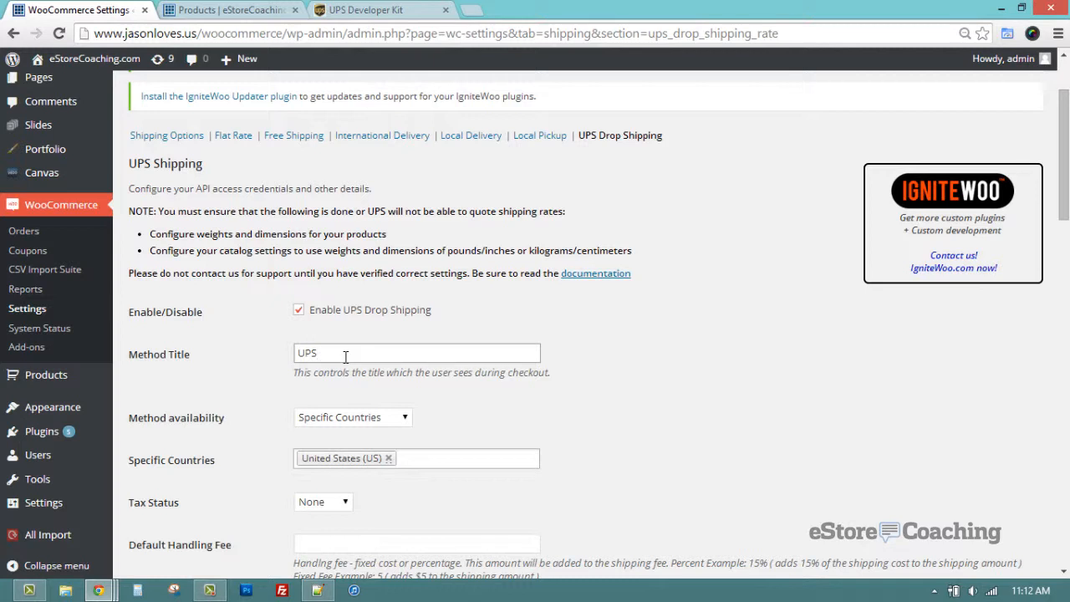
{"action": "mouse_move", "coordinate": [264, 403]}
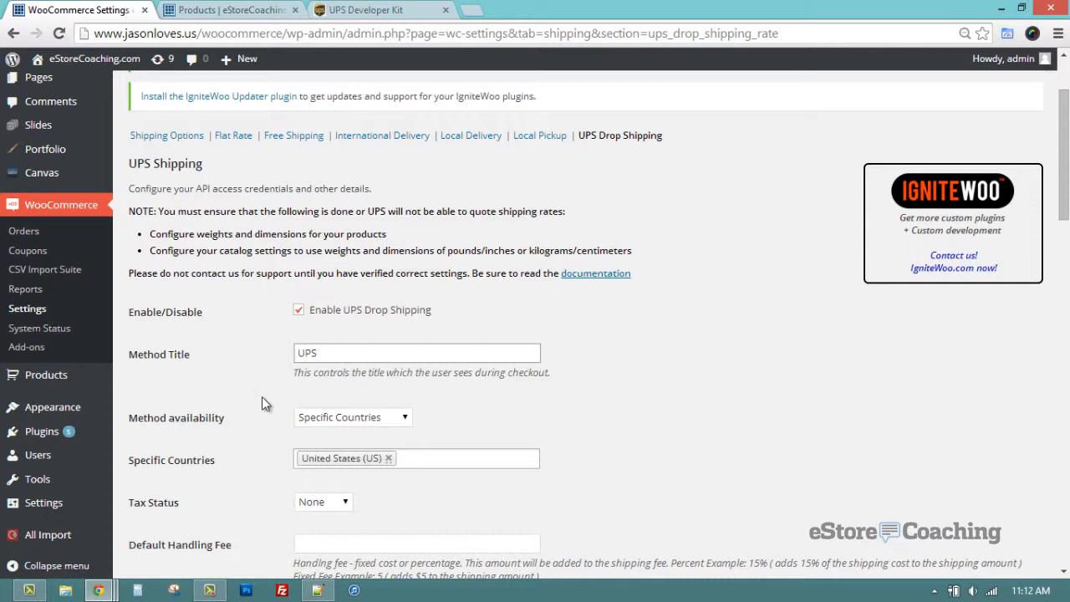
{"action": "left_click", "coordinate": [352, 417]}
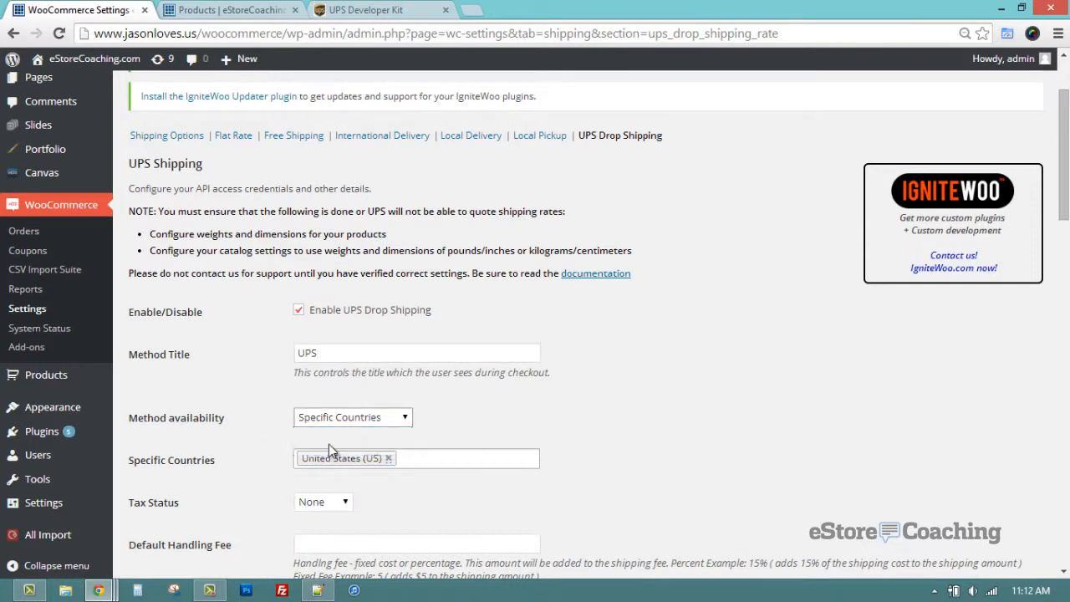
{"action": "mouse_move", "coordinate": [360, 438]}
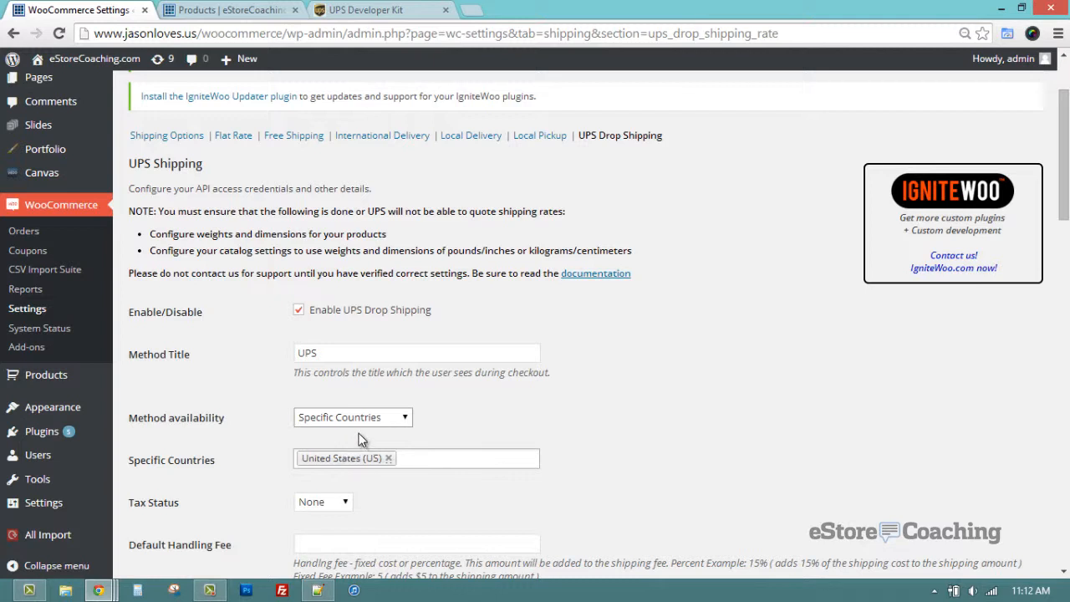
{"action": "mouse_move", "coordinate": [358, 432]}
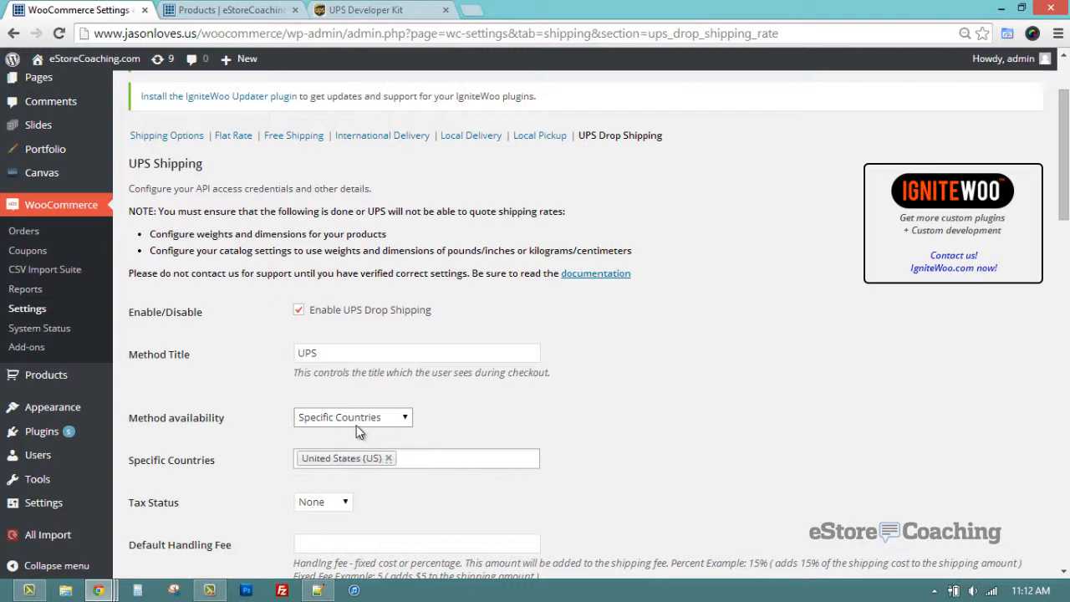
{"action": "mouse_move", "coordinate": [284, 468]}
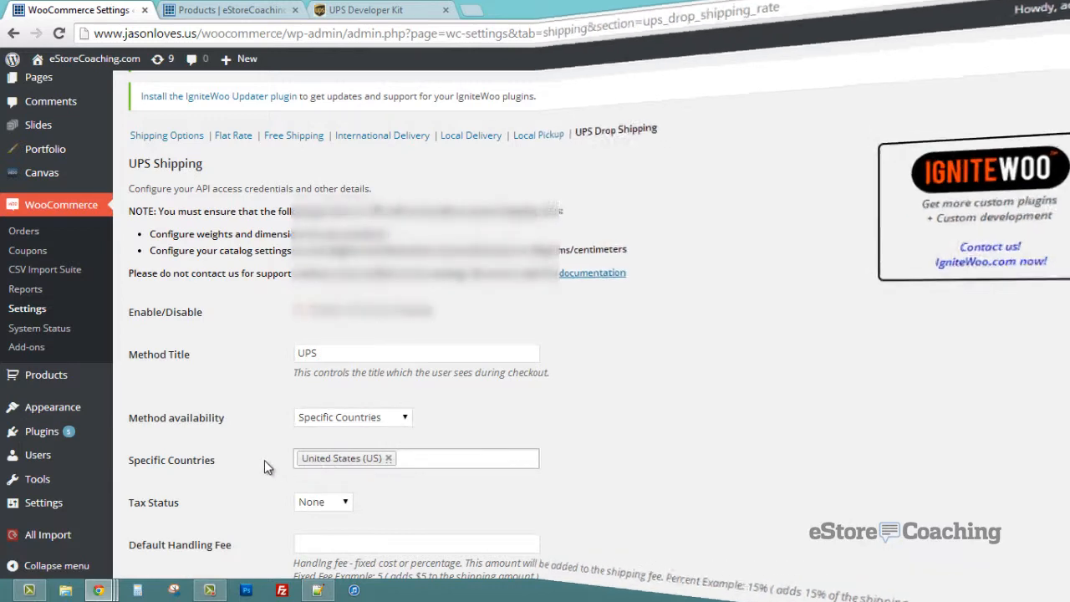
{"action": "scroll", "scroll_direction": "down", "scroll_amount": 3}
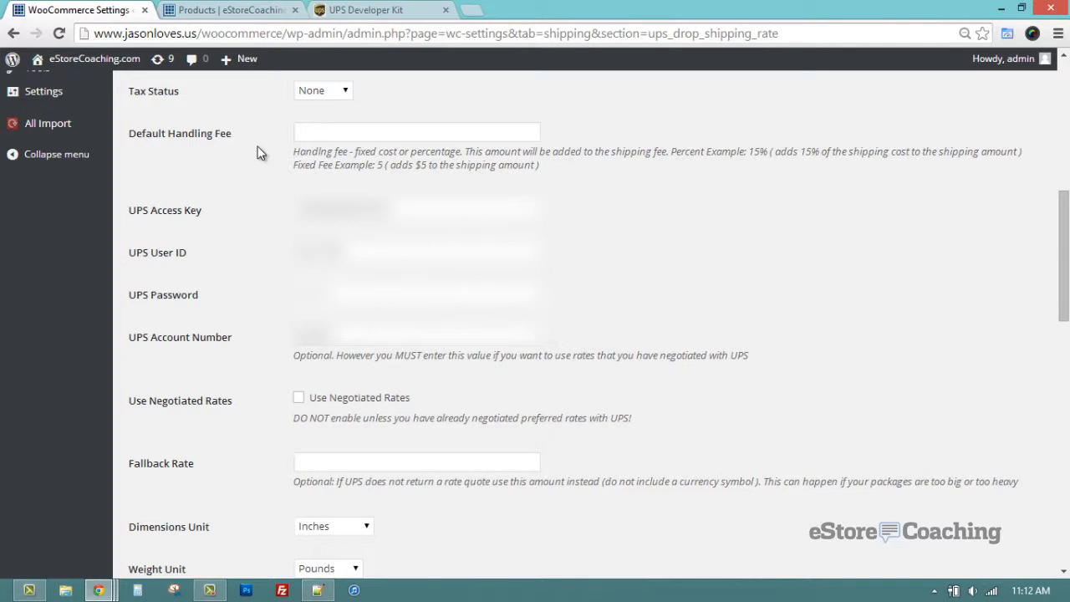
{"action": "mouse_move", "coordinate": [202, 210]}
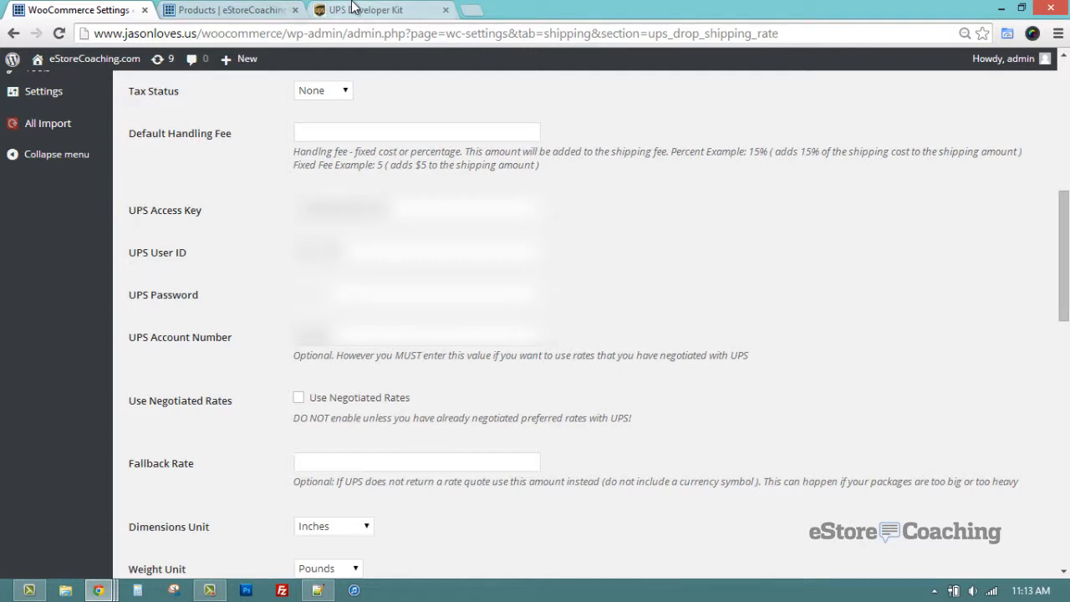
{"action": "left_click", "coordinate": [376, 10]}
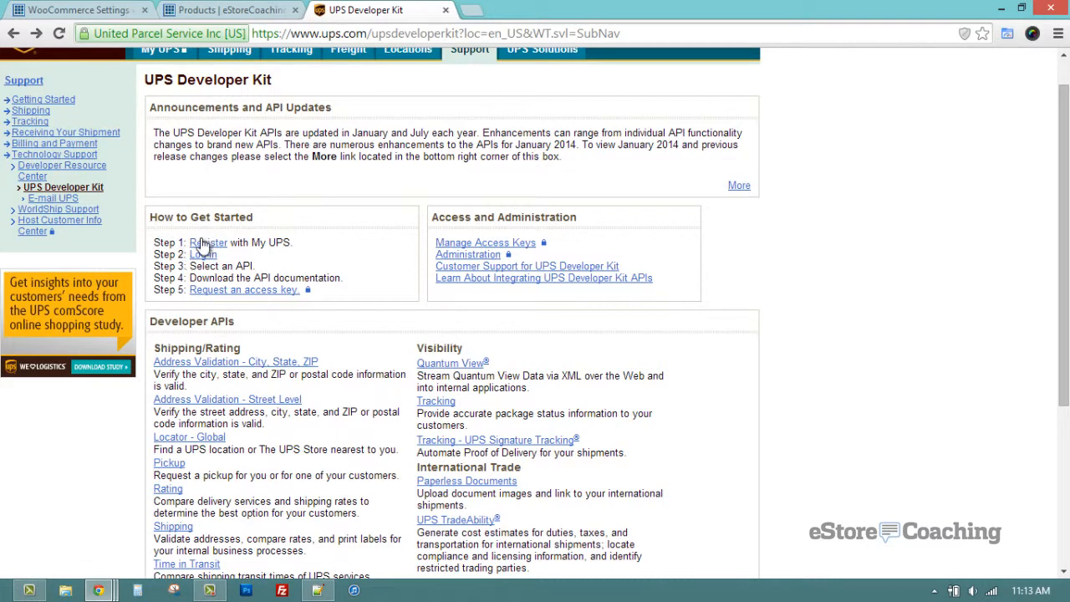
{"action": "left_click", "coordinate": [209, 243]}
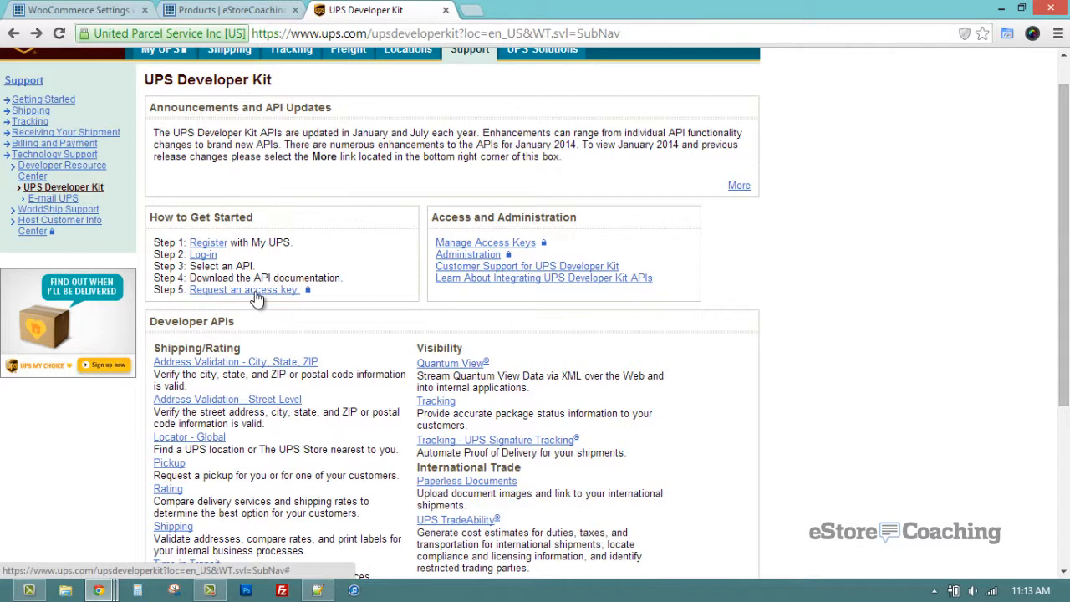
{"action": "left_click", "coordinate": [225, 10]}
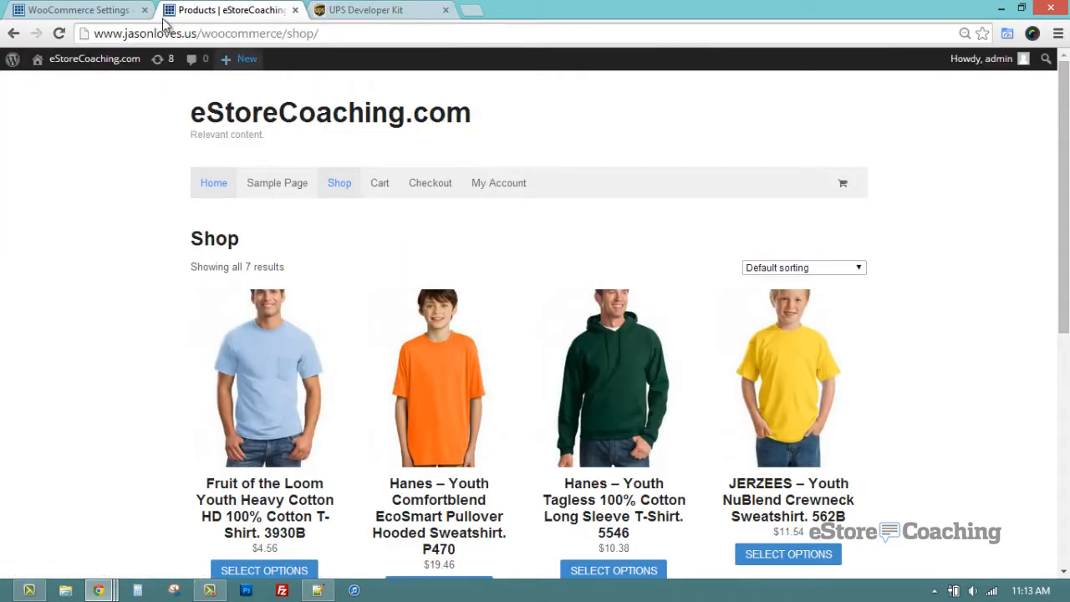
{"action": "left_click", "coordinate": [75, 10]}
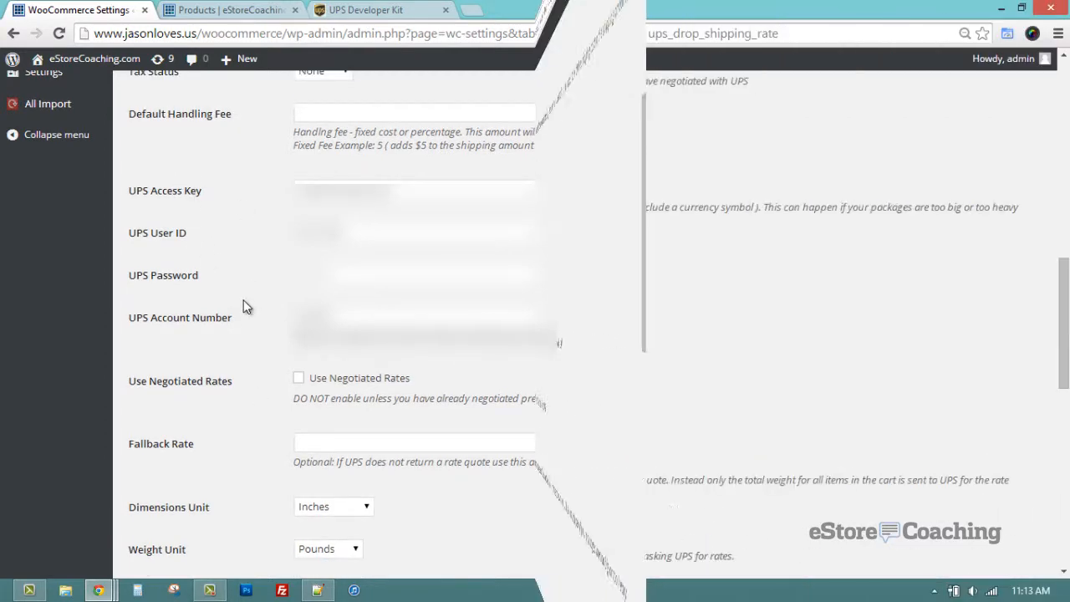
{"action": "scroll", "scroll_direction": "down", "scroll_amount": 3}
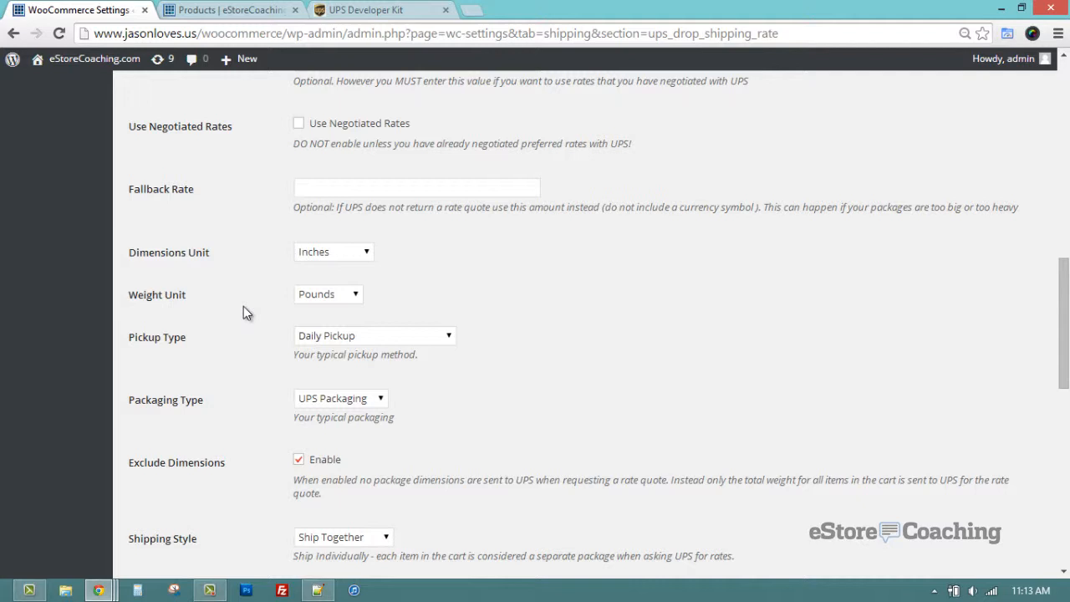
{"action": "mouse_move", "coordinate": [187, 167]}
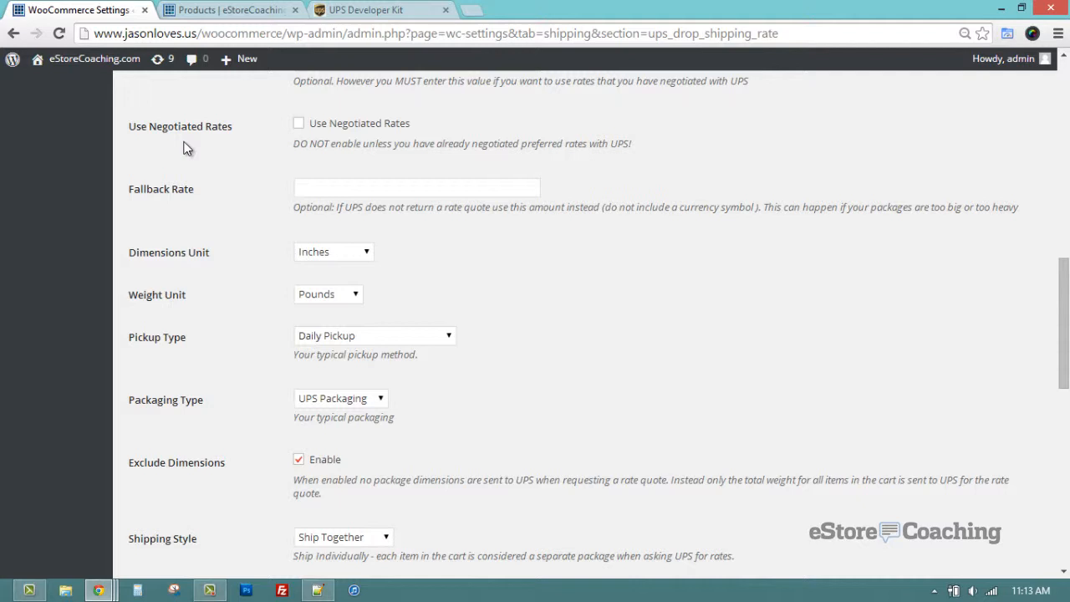
{"action": "mouse_move", "coordinate": [264, 160]}
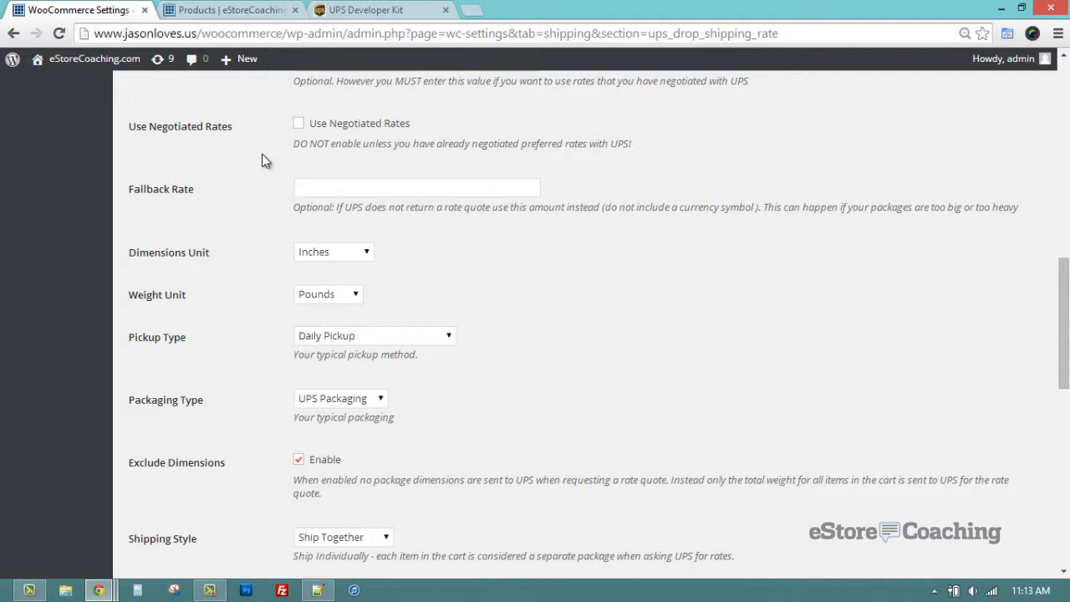
{"action": "mouse_move", "coordinate": [255, 261]}
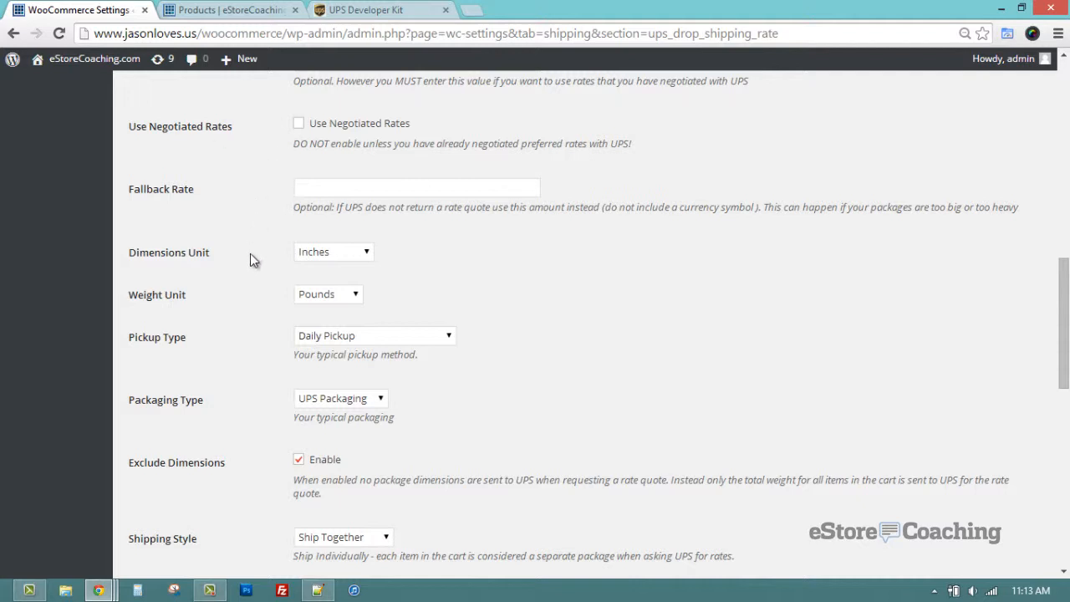
{"action": "mouse_move", "coordinate": [216, 264]}
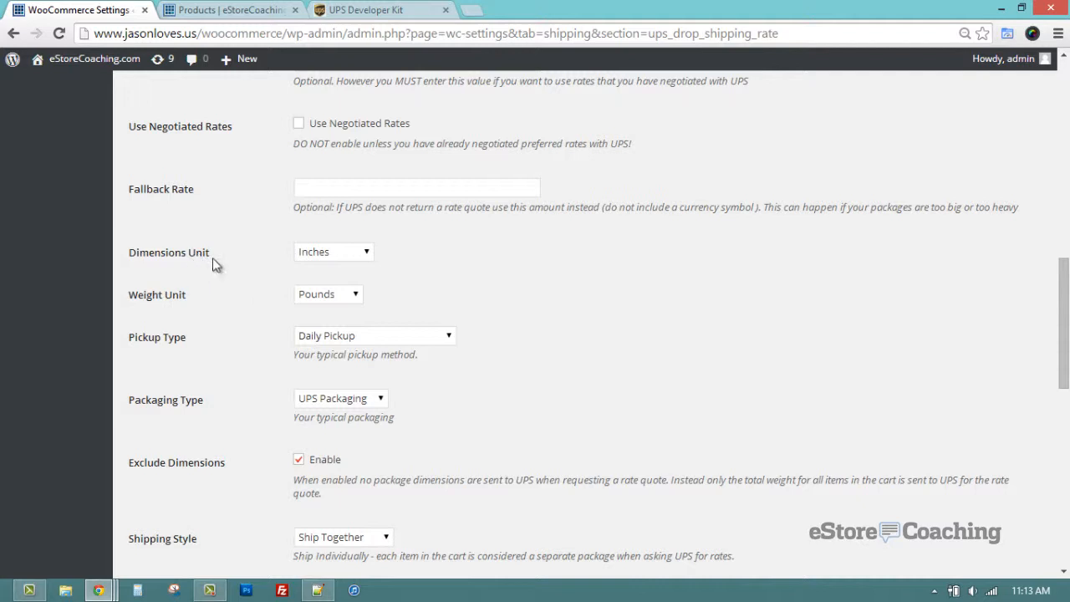
{"action": "left_click", "coordinate": [333, 251]}
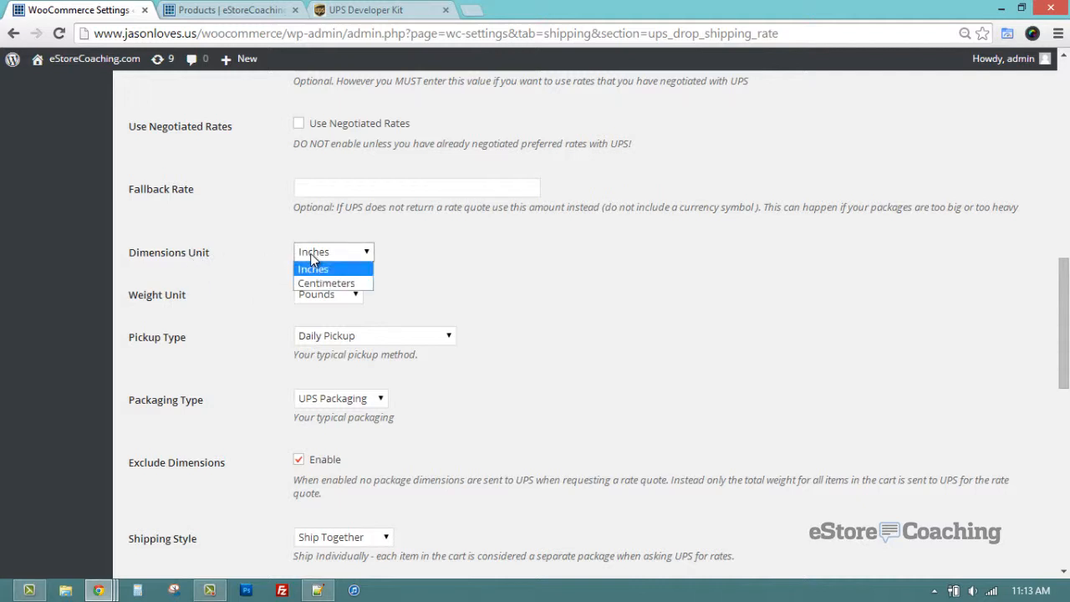
{"action": "left_click", "coordinate": [328, 294]}
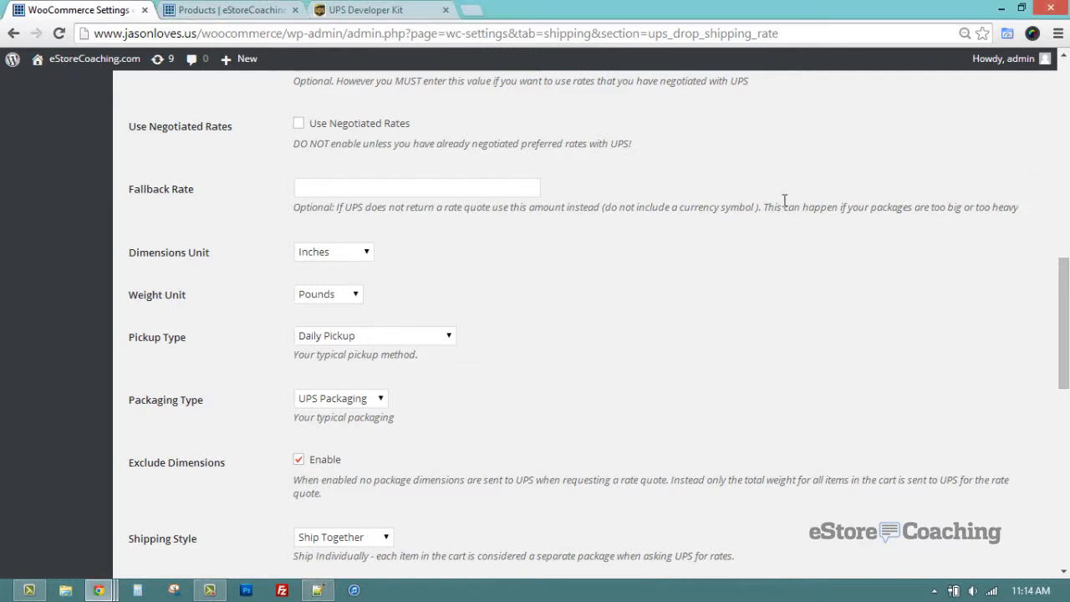
Set Packaging Type to Your Packaging for rate quotes
{"action": "scroll", "scroll_direction": "down", "scroll_amount": 3}
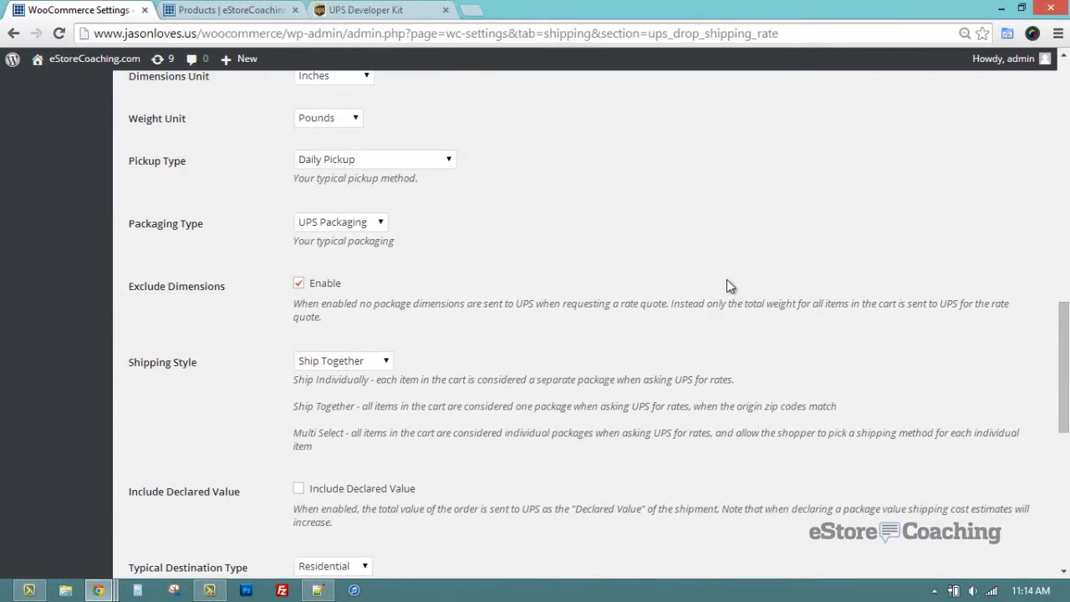
{"action": "mouse_move", "coordinate": [401, 174]}
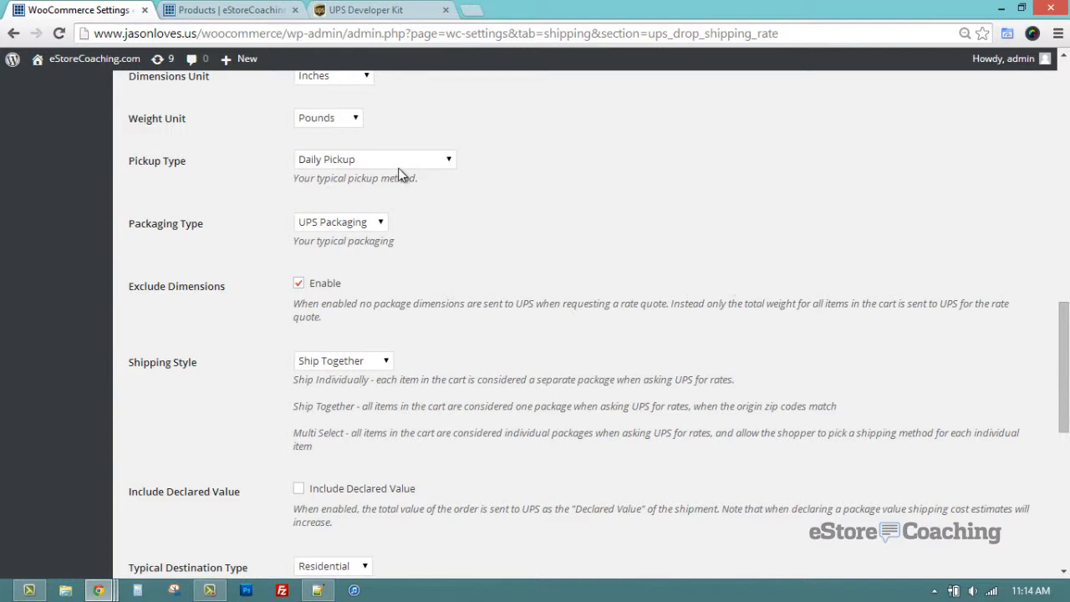
{"action": "mouse_move", "coordinate": [534, 157]}
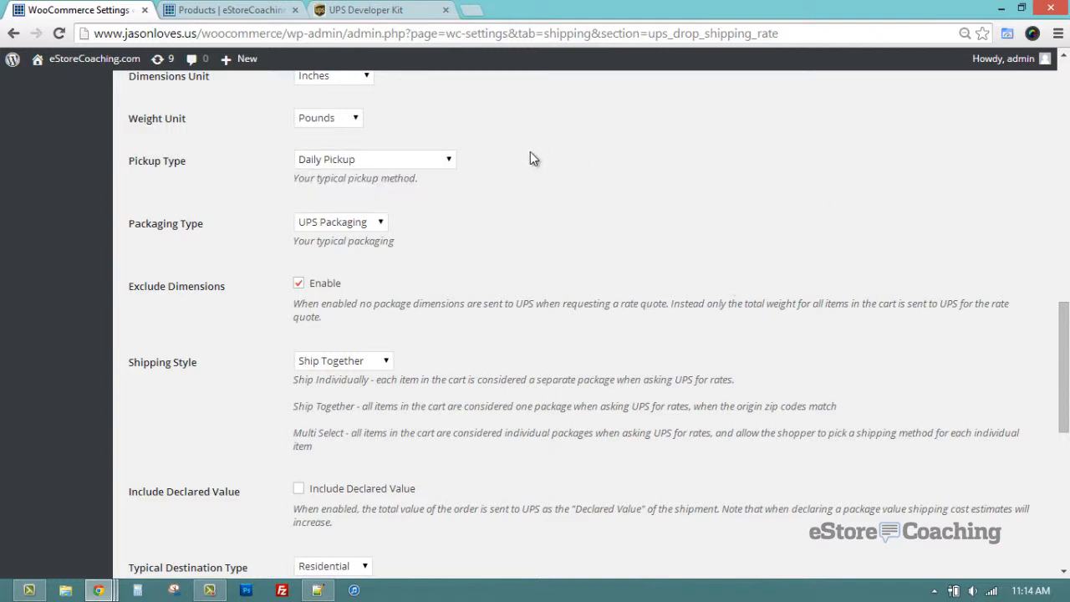
{"action": "left_click", "coordinate": [341, 221]}
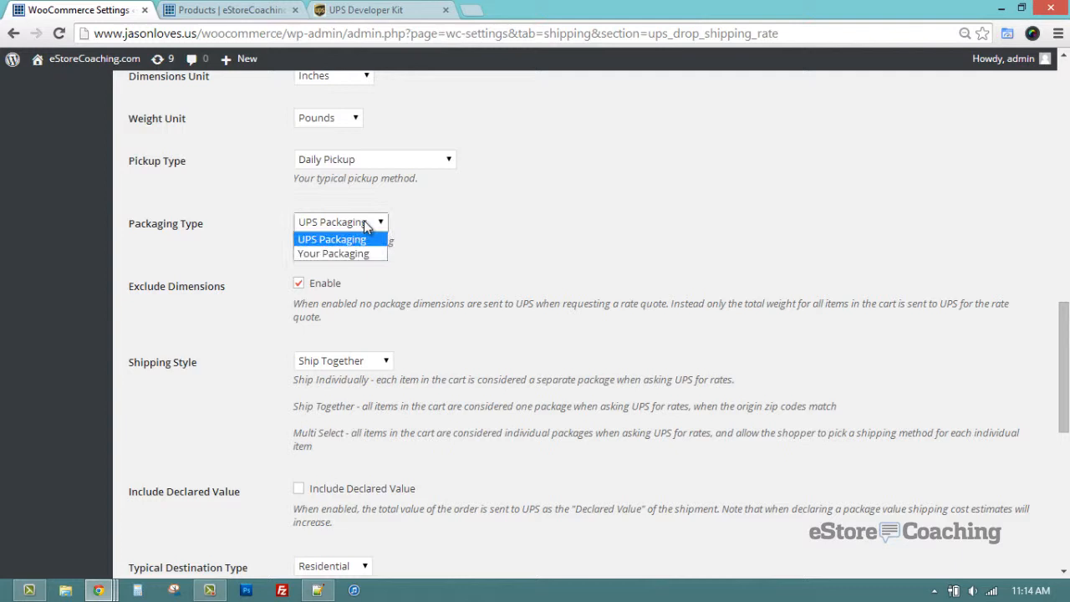
{"action": "left_click", "coordinate": [332, 254]}
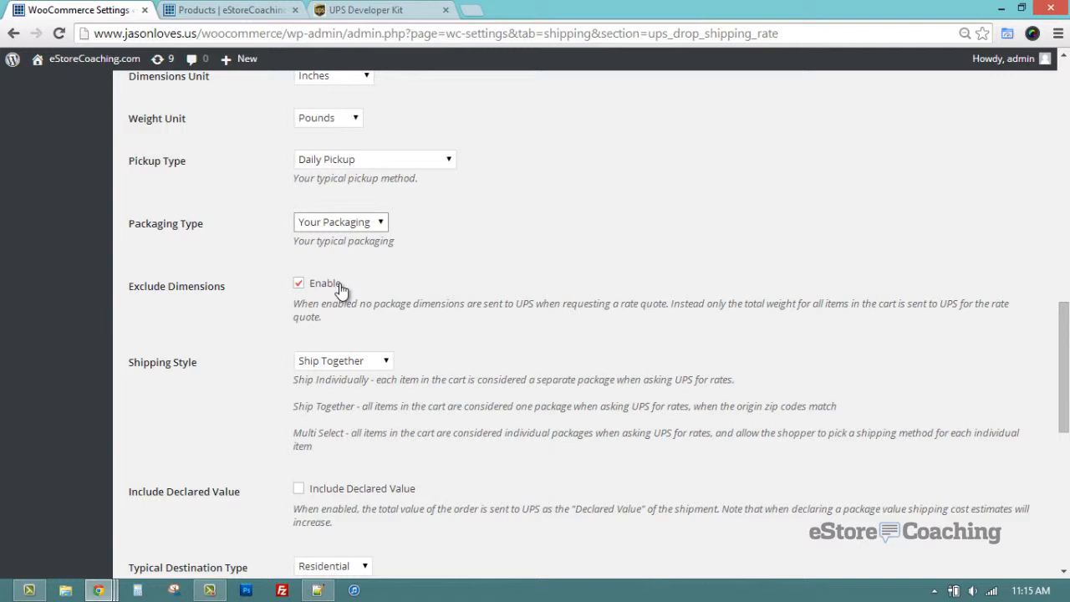
{"action": "mouse_move", "coordinate": [375, 307]}
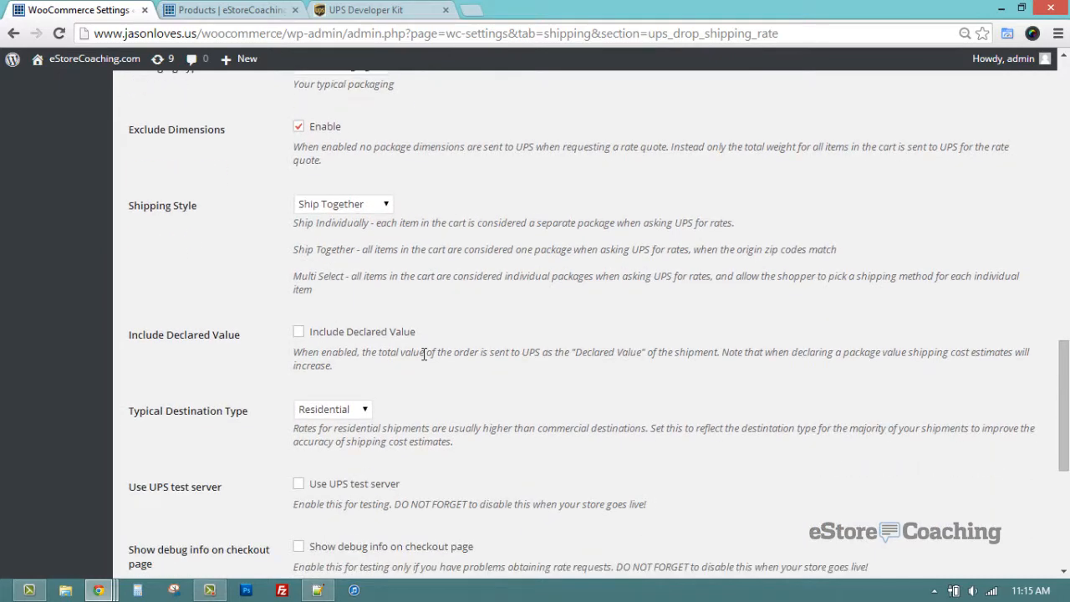
{"action": "left_click", "coordinate": [343, 204]}
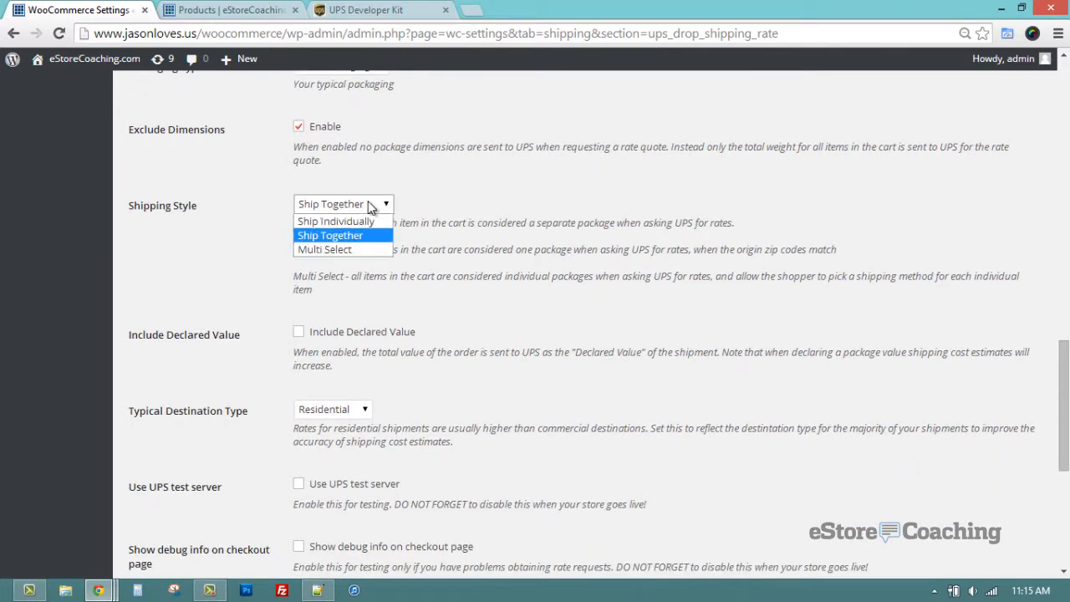
{"action": "scroll", "scroll_direction": "down", "scroll_amount": 3}
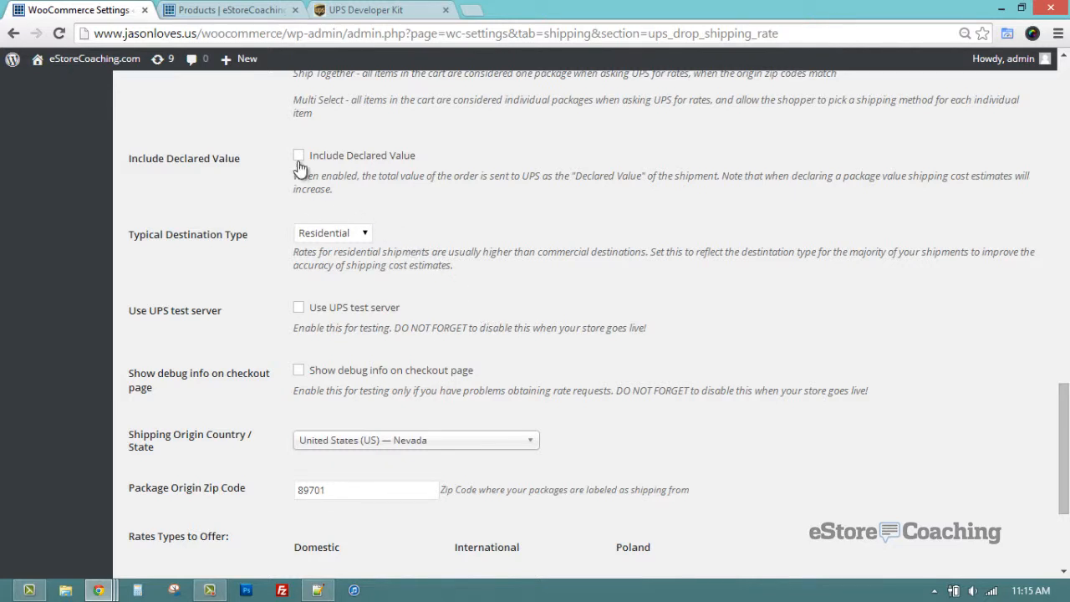
{"action": "mouse_move", "coordinate": [312, 182]}
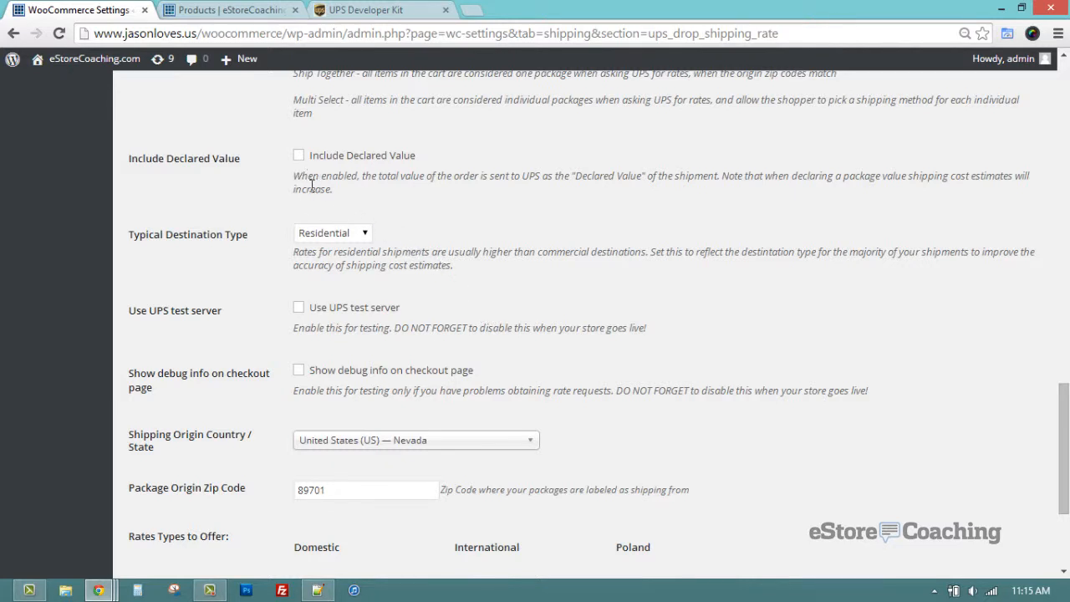
{"action": "mouse_move", "coordinate": [333, 241]}
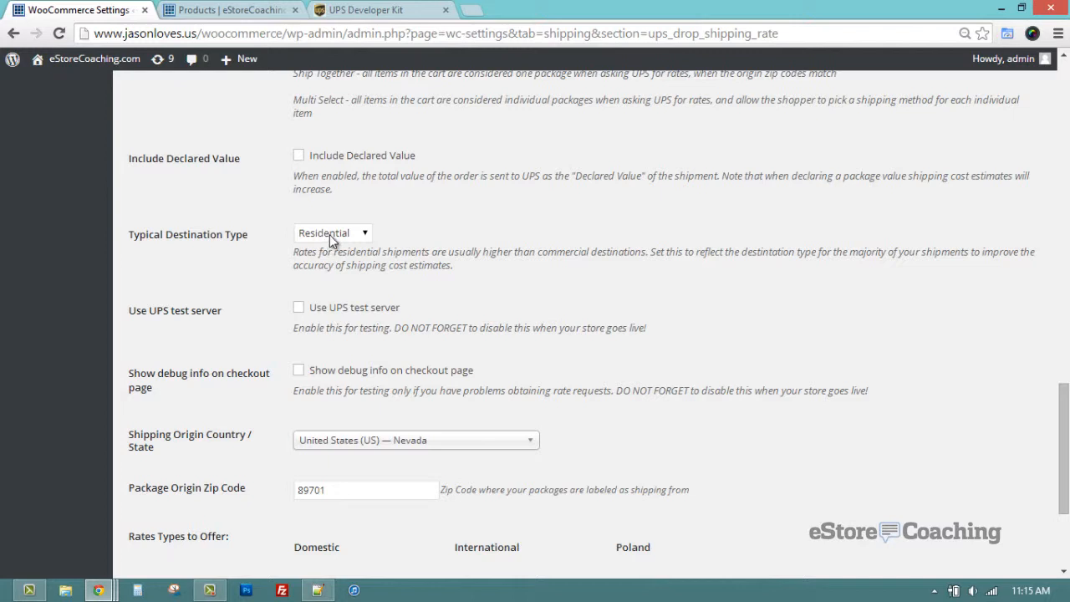
{"action": "left_click", "coordinate": [331, 232]}
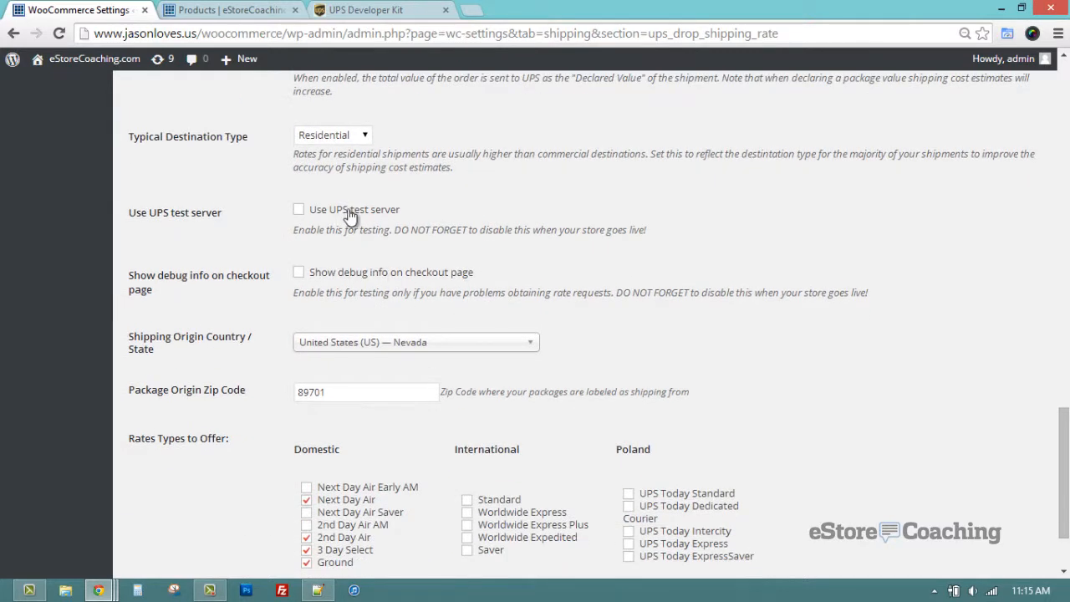
{"action": "mouse_move", "coordinate": [358, 237]}
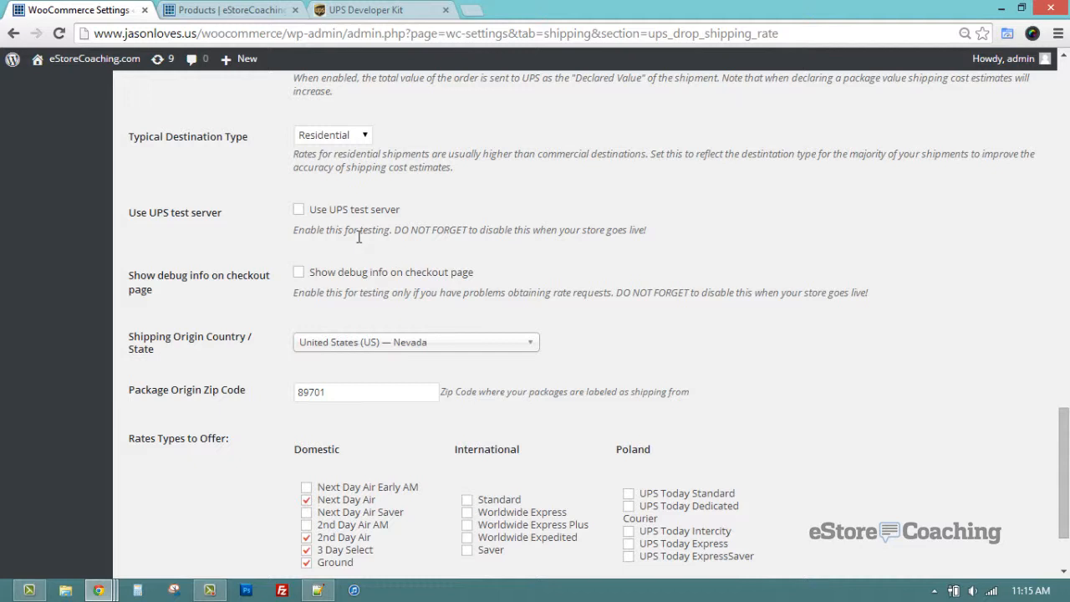
{"action": "mouse_move", "coordinate": [361, 276]}
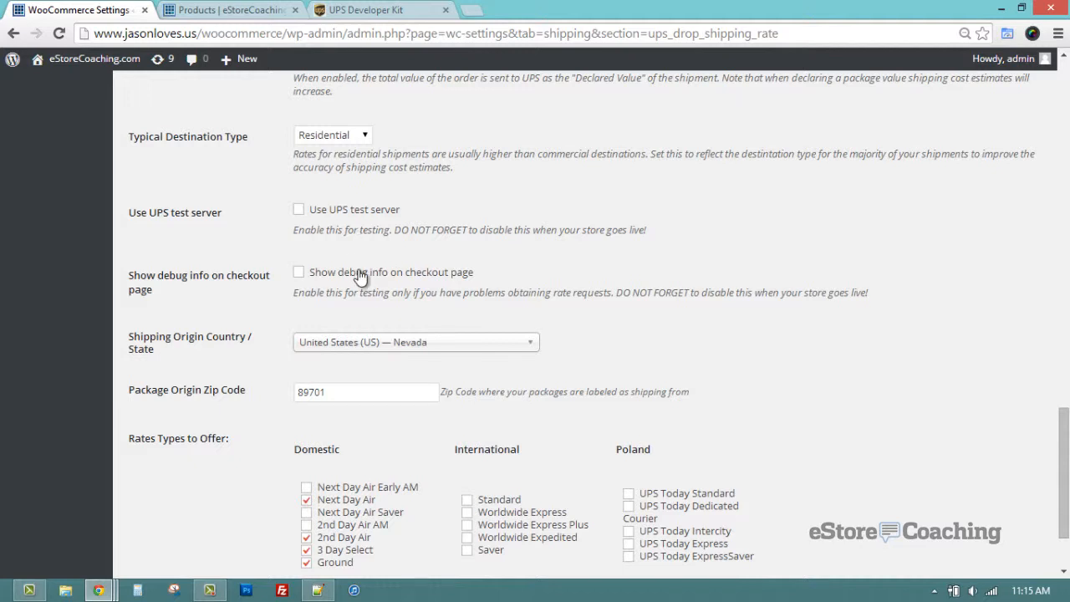
{"action": "mouse_move", "coordinate": [363, 322]}
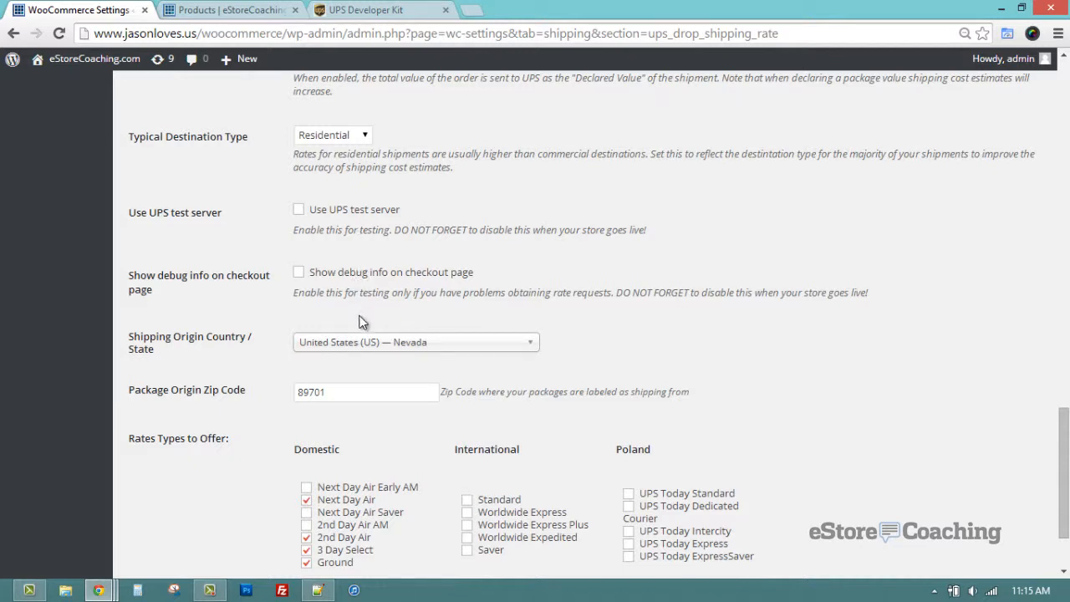
{"action": "mouse_move", "coordinate": [375, 346]}
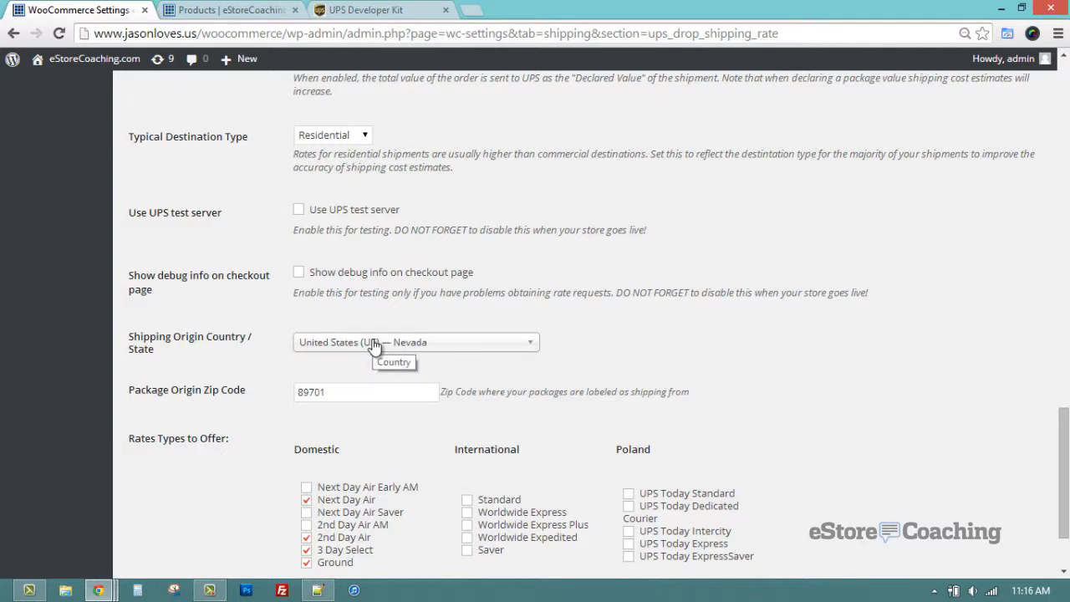
{"action": "mouse_move", "coordinate": [369, 370]}
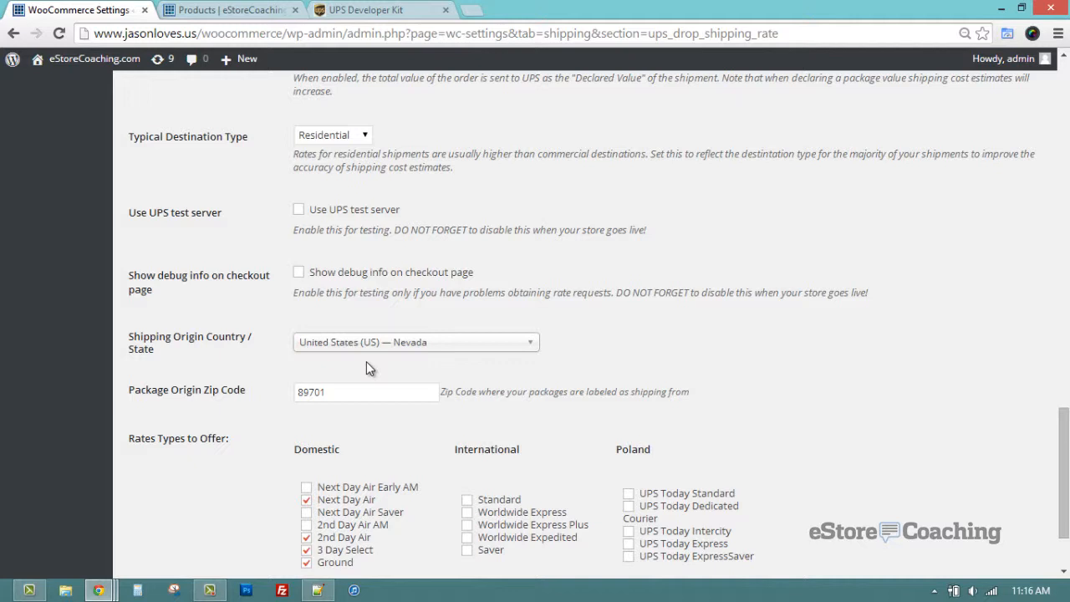
Confirm origin zip 89701, adjust domestic rate types and save the UPS Drop Shipping settings
{"action": "left_click", "coordinate": [364, 391]}
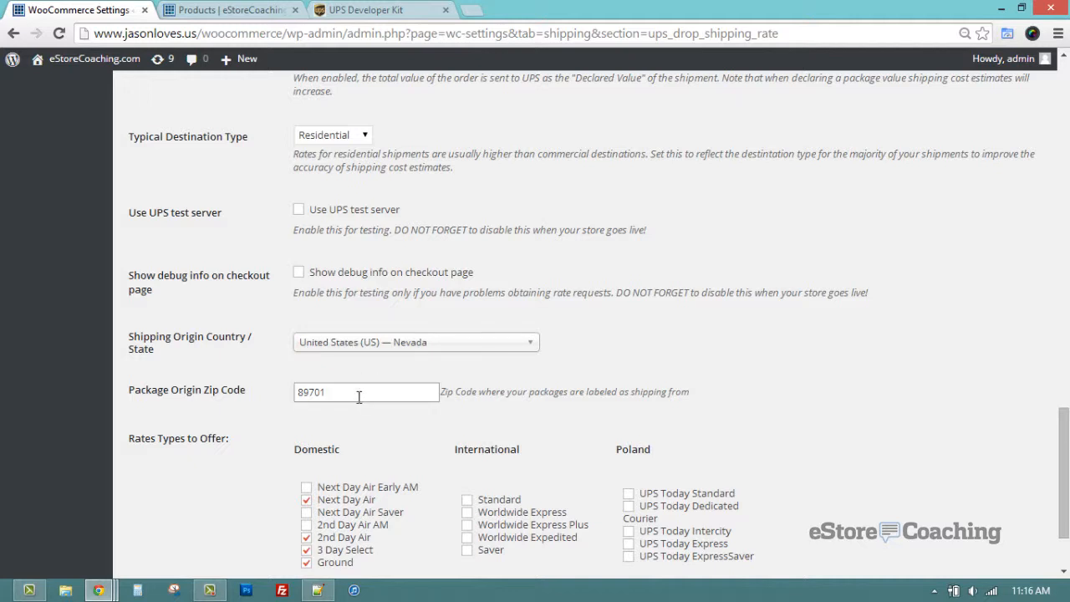
{"action": "scroll", "scroll_direction": "down", "scroll_amount": 3}
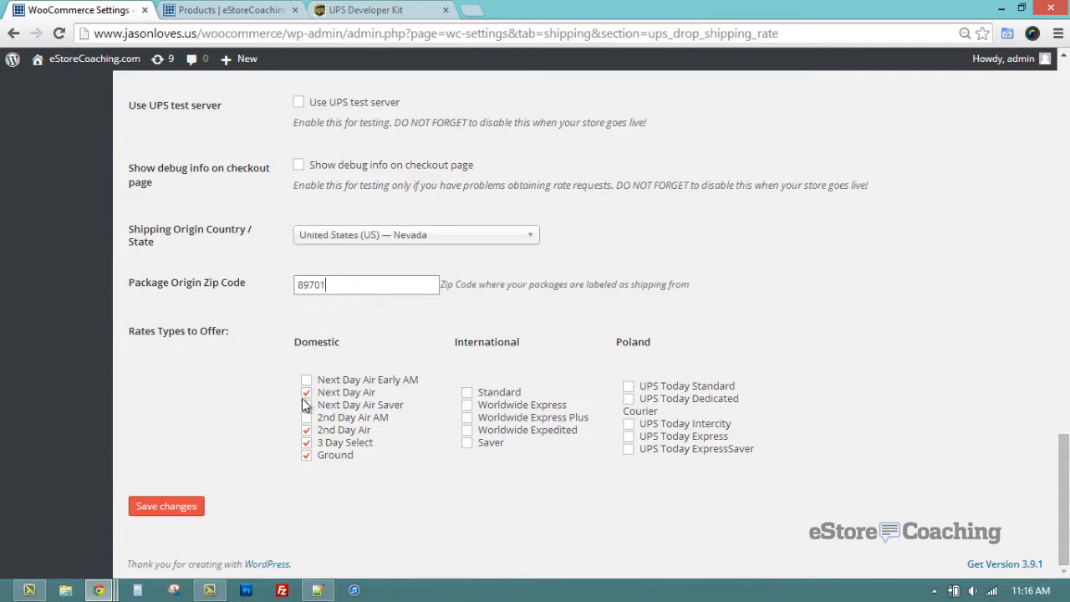
{"action": "left_click", "coordinate": [306, 391]}
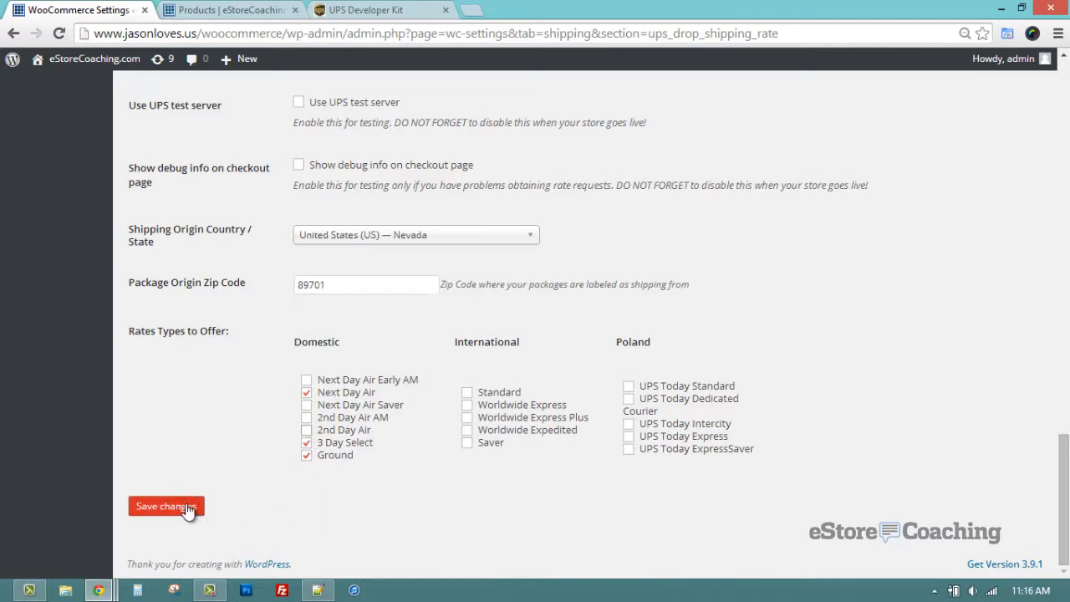
{"action": "left_click", "coordinate": [164, 505]}
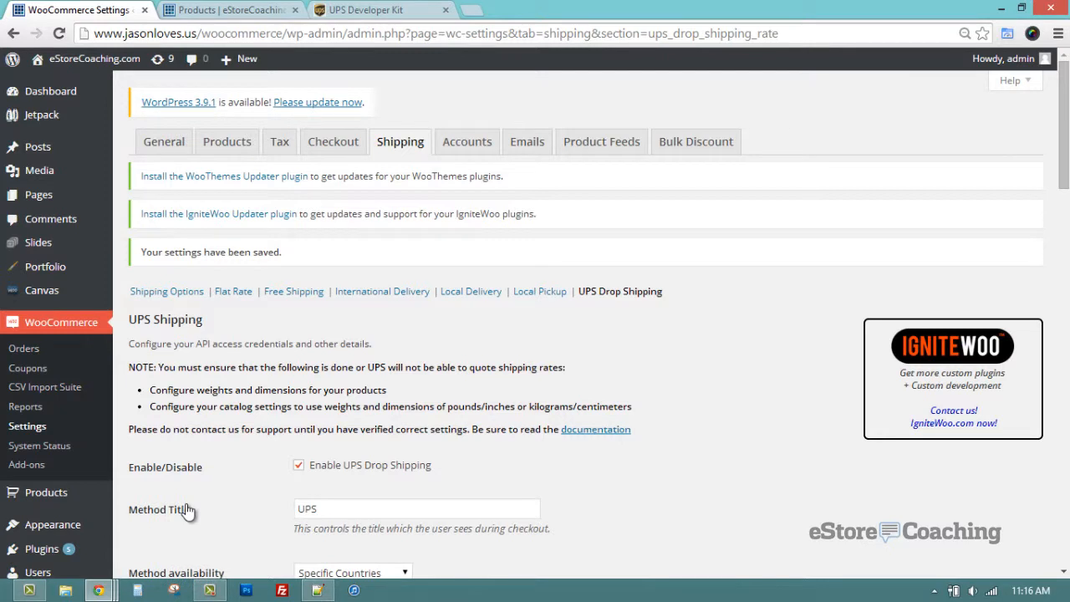
{"action": "mouse_move", "coordinate": [202, 365]}
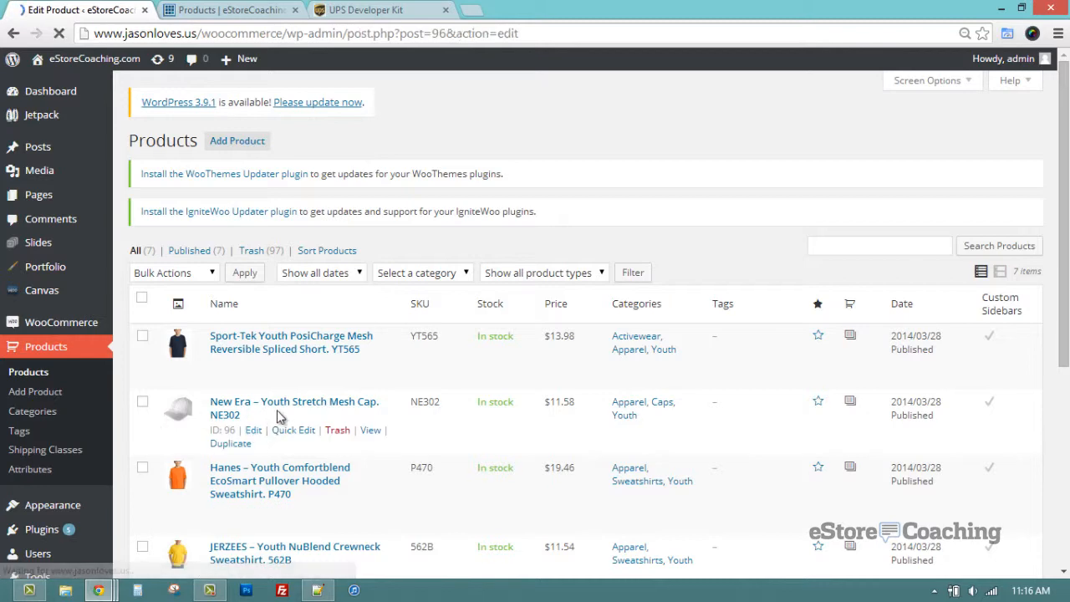
View the New Era NE302 cap's UPS Drop Shipping box with origin zip 11204
{"action": "left_click", "coordinate": [252, 430]}
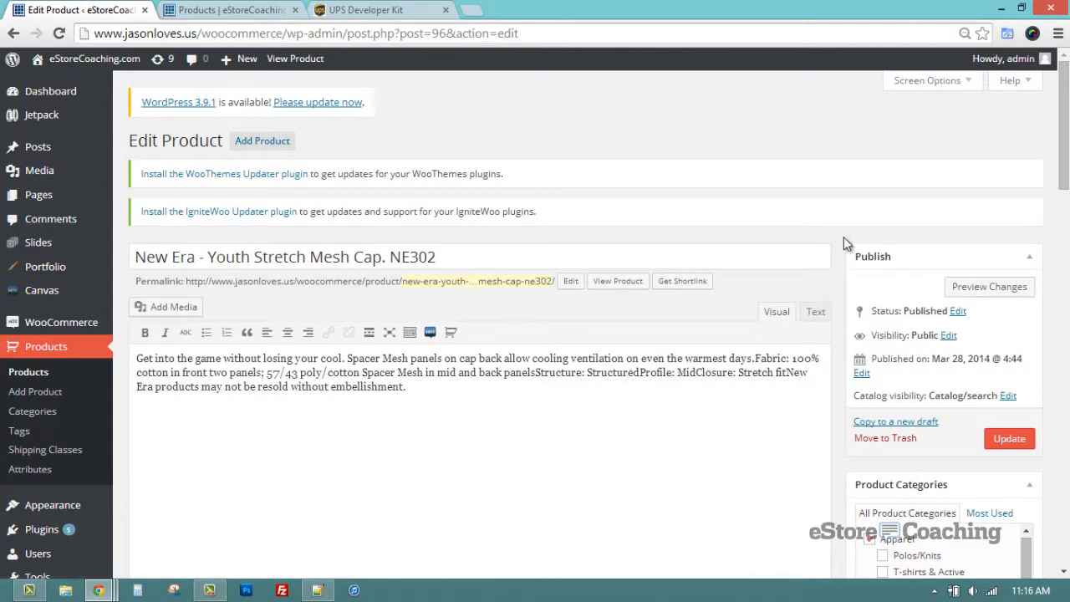
{"action": "scroll", "scroll_direction": "down", "scroll_amount": 3}
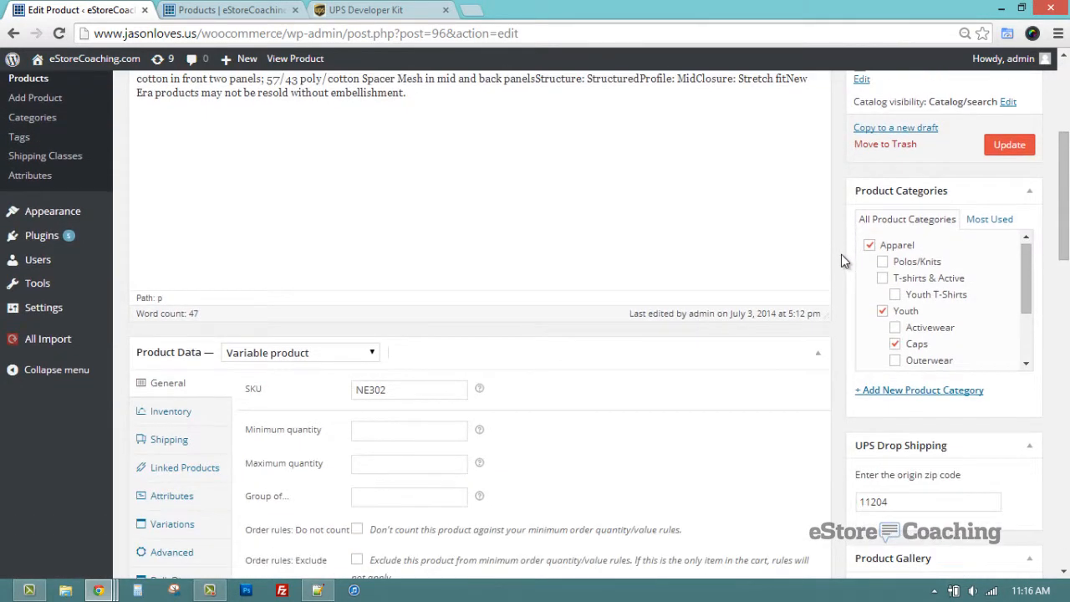
{"action": "scroll", "scroll_direction": "down", "scroll_amount": 3}
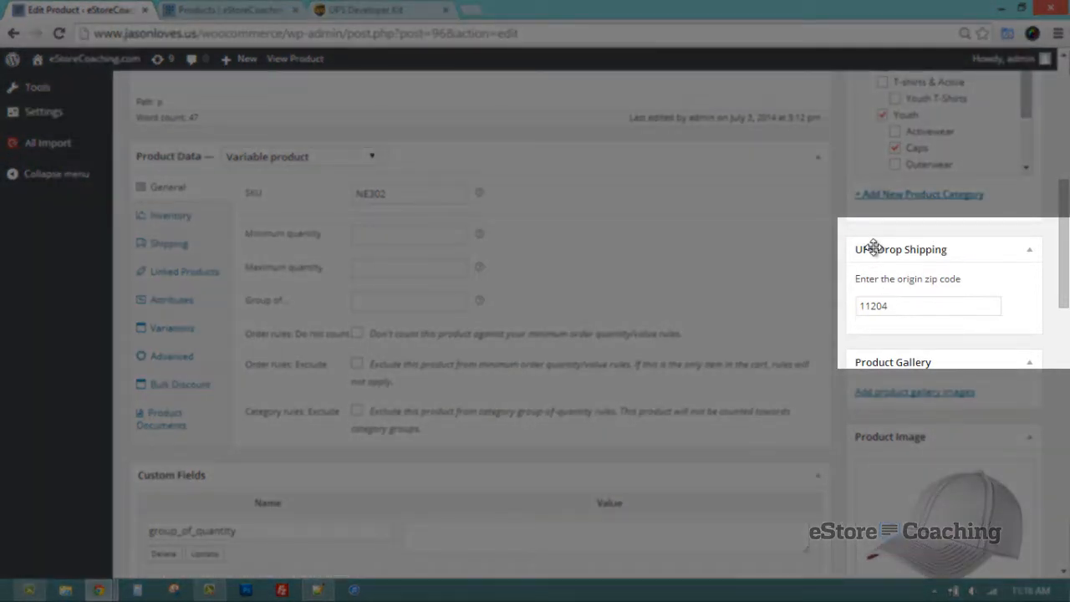
{"action": "mouse_move", "coordinate": [885, 294]}
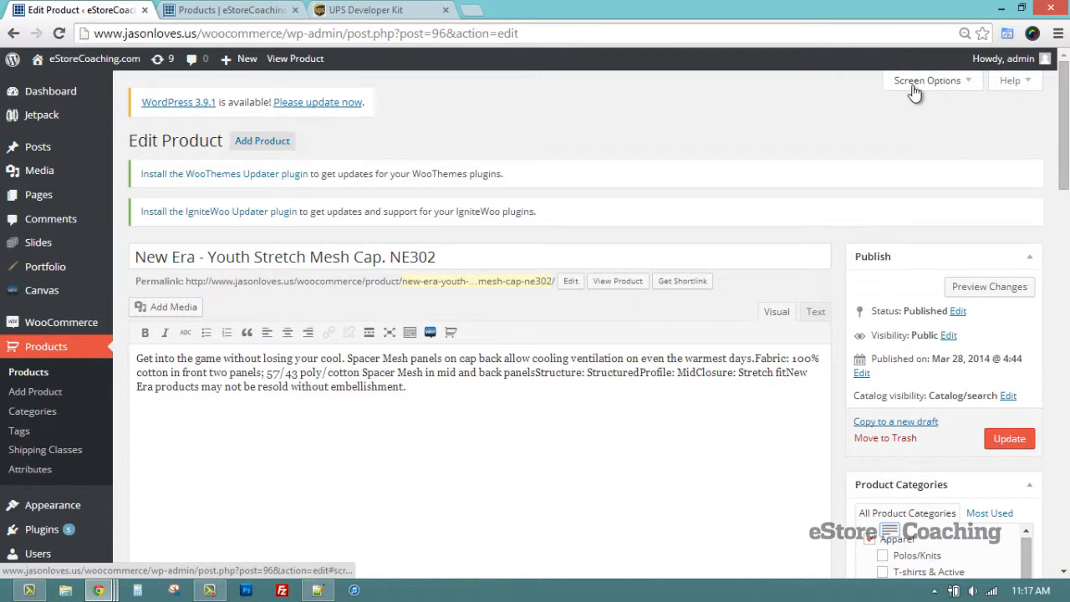
Keep UPS Drop Shipping ticked in Screen Options, then switch to the storefront shop
{"action": "left_click", "coordinate": [926, 80]}
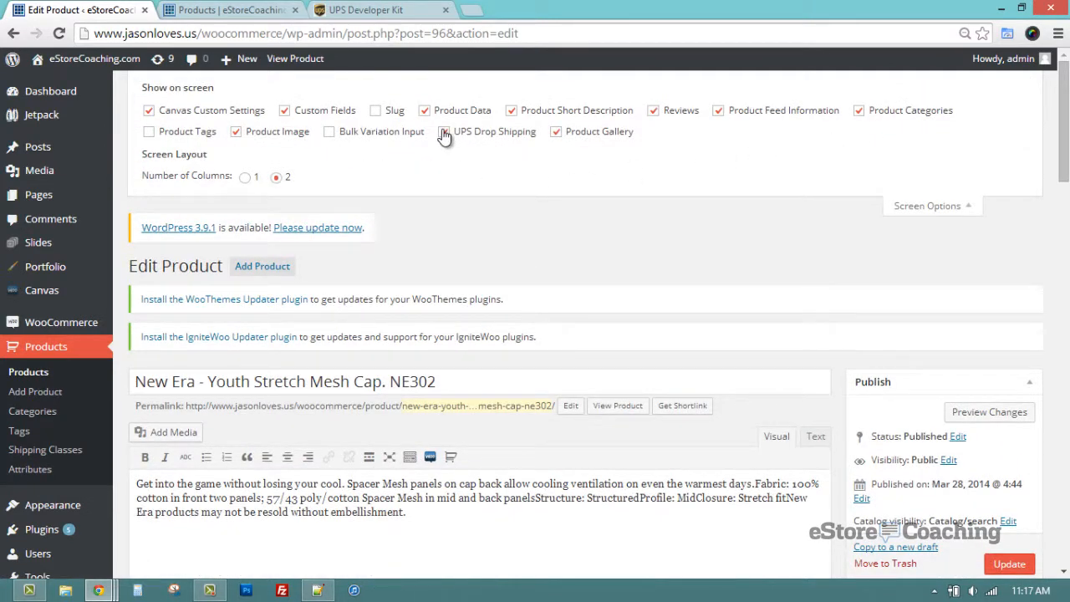
{"action": "left_click", "coordinate": [444, 131]}
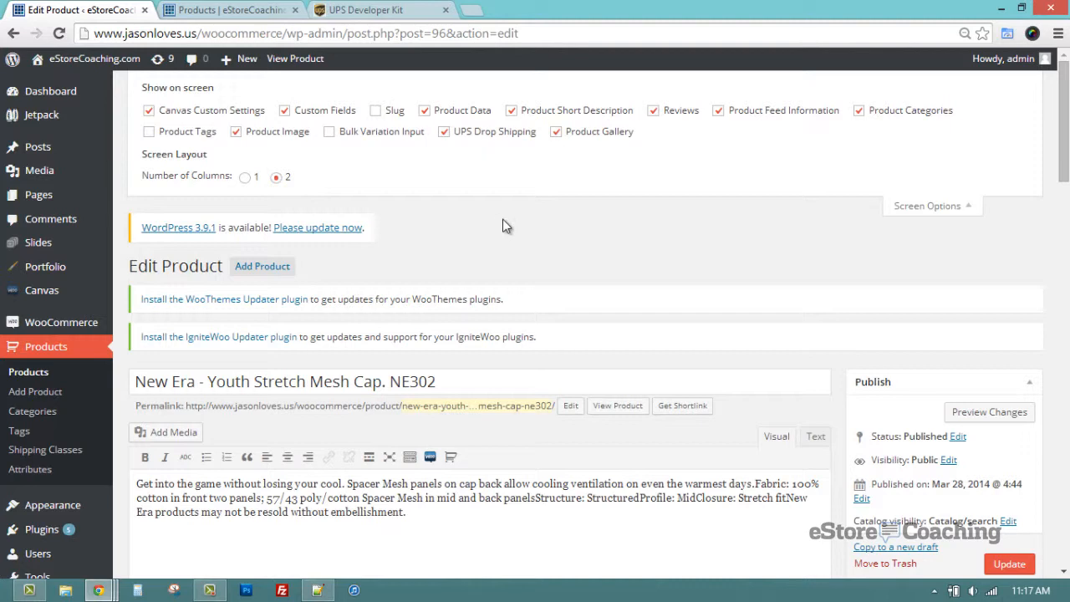
{"action": "left_click", "coordinate": [232, 10]}
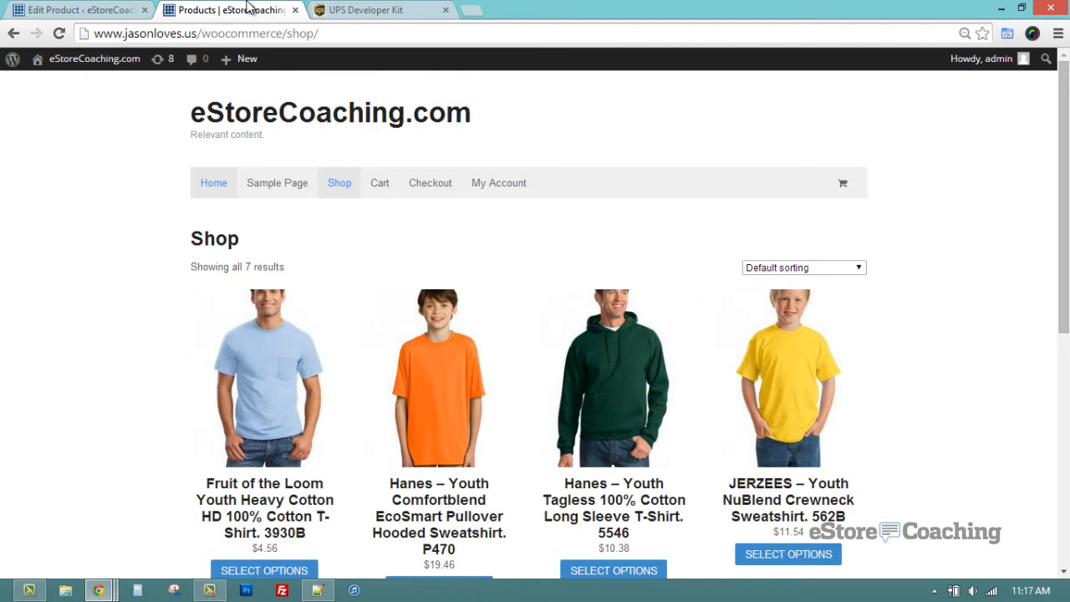
Add the JERZEES sweatshirt in Ash, size L to the cart
{"action": "scroll", "scroll_direction": "down", "scroll_amount": 3}
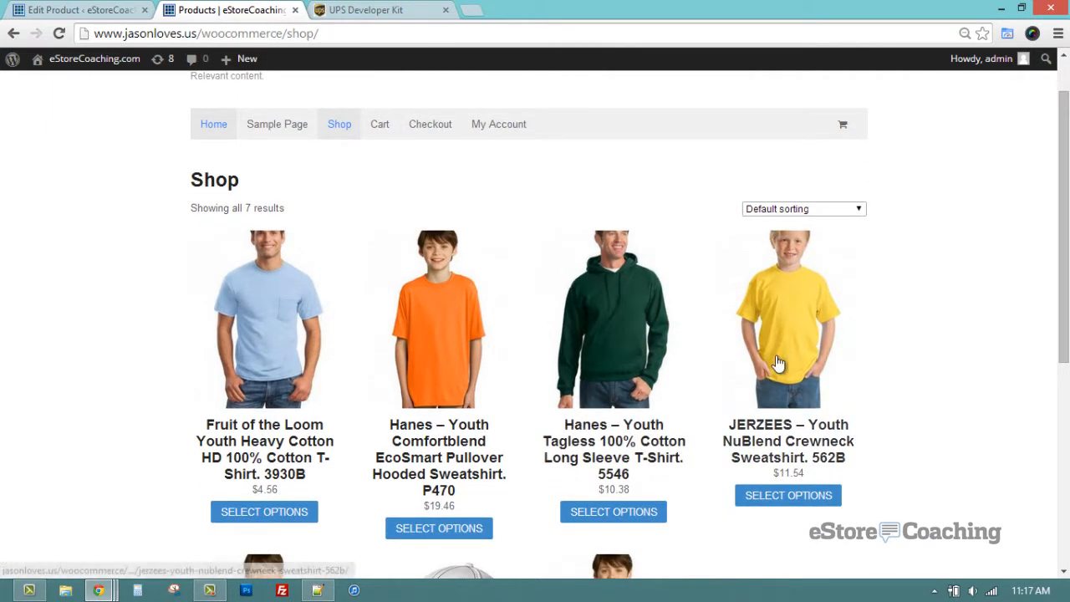
{"action": "left_click", "coordinate": [788, 318]}
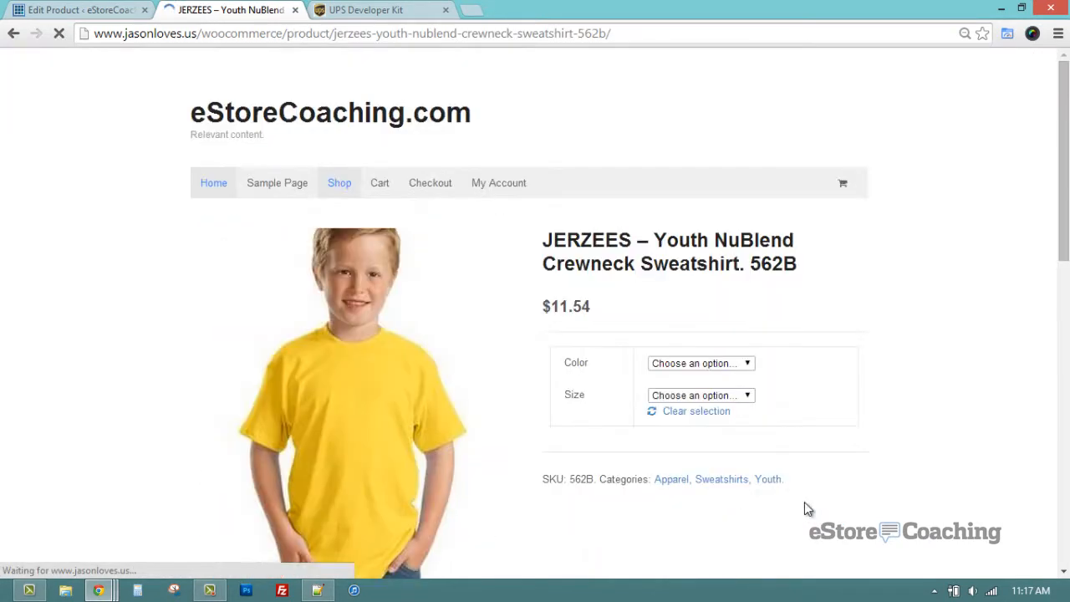
{"action": "left_click", "coordinate": [701, 363]}
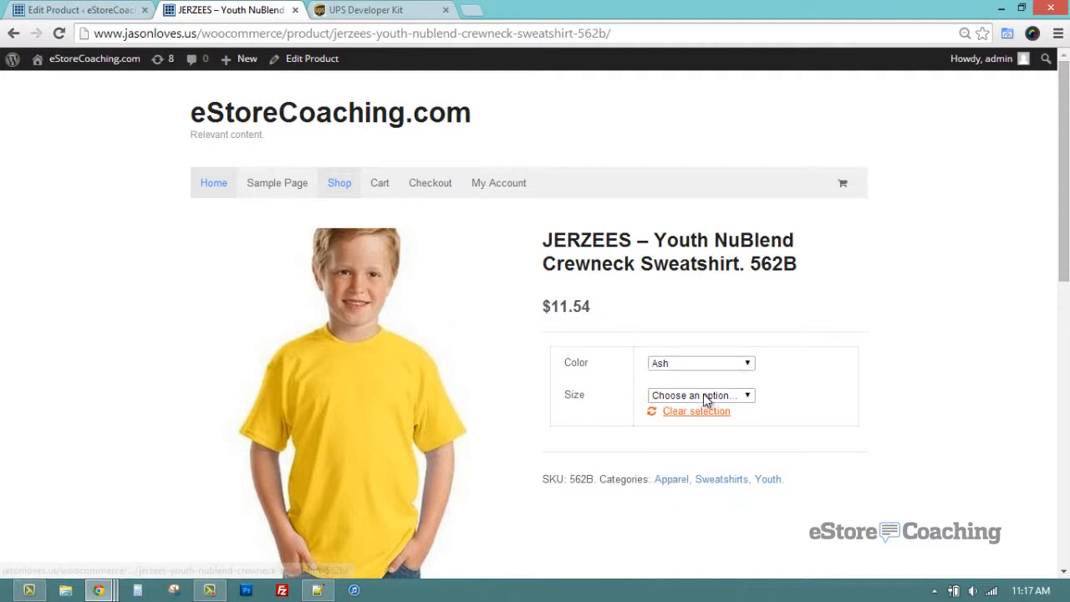
{"action": "left_click", "coordinate": [701, 394]}
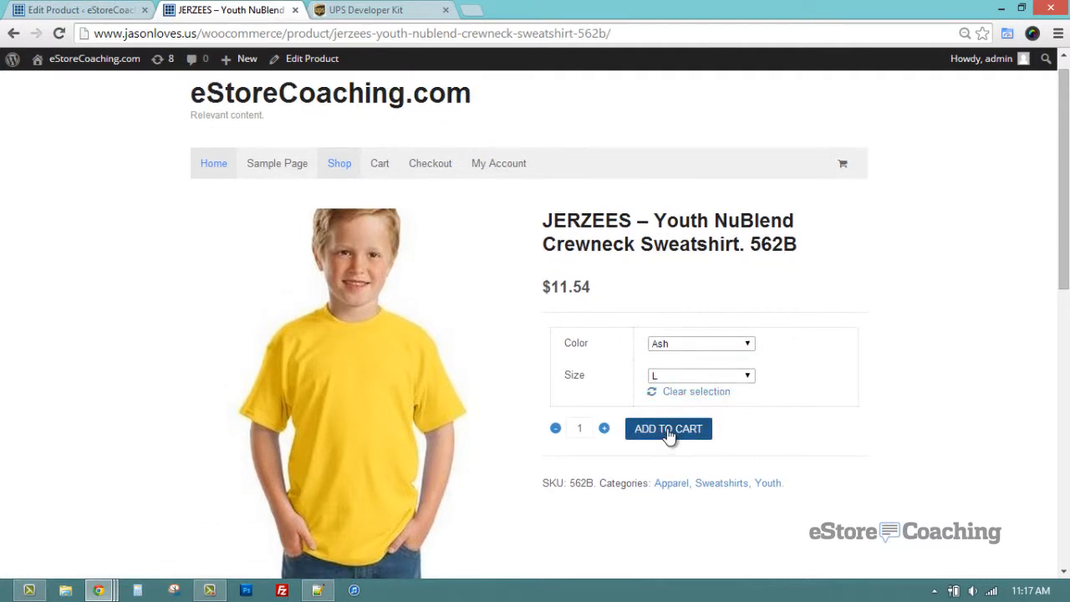
{"action": "left_click", "coordinate": [669, 428]}
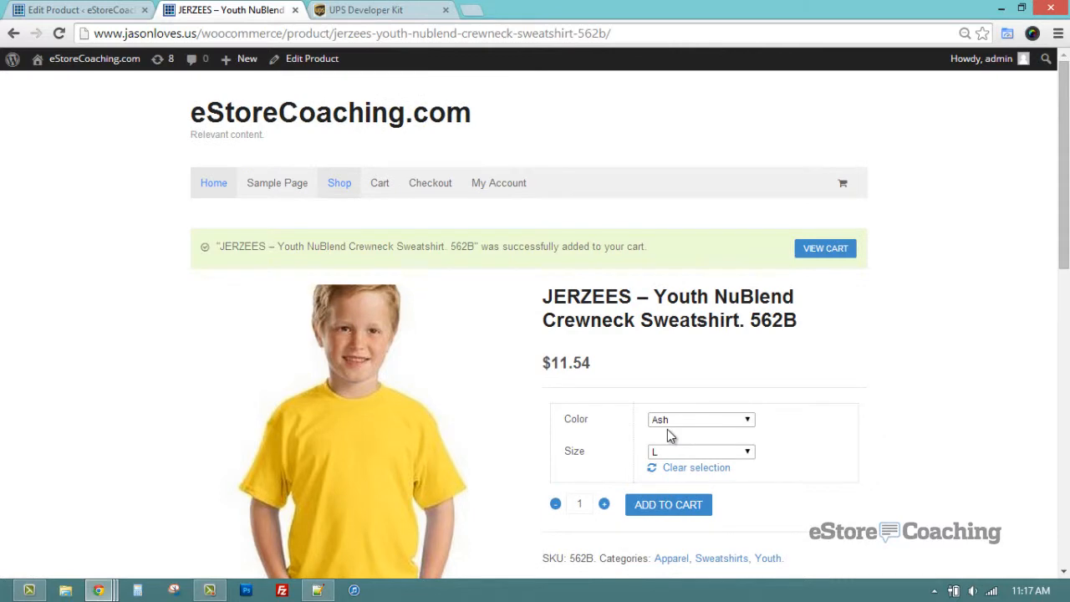
{"action": "mouse_move", "coordinate": [340, 183]}
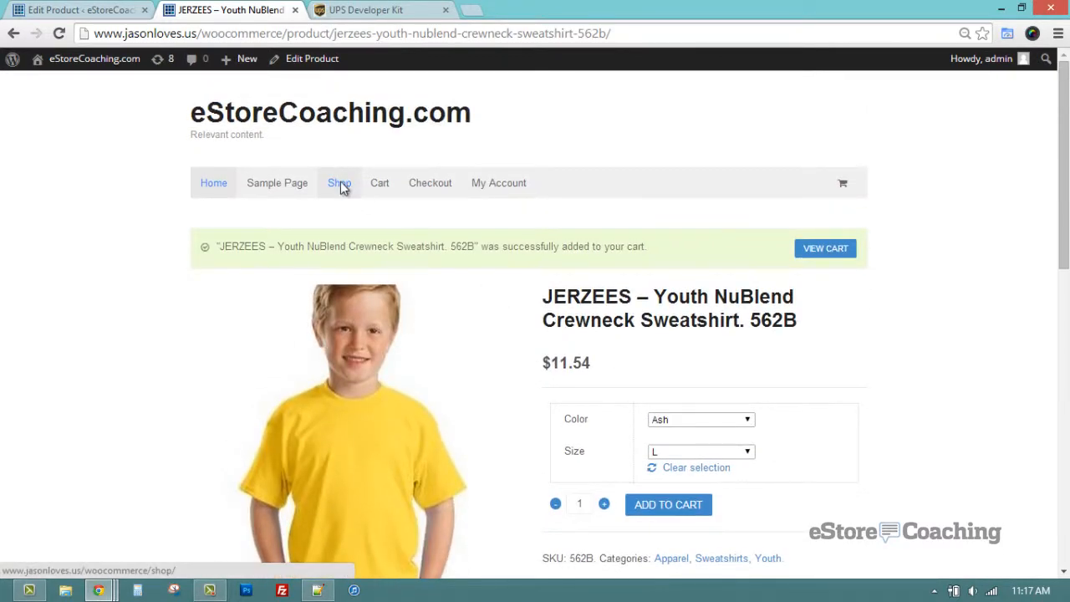
Add the New Era cap in Black/Black, C/Y and view the cart with both items
{"action": "left_click", "coordinate": [337, 182]}
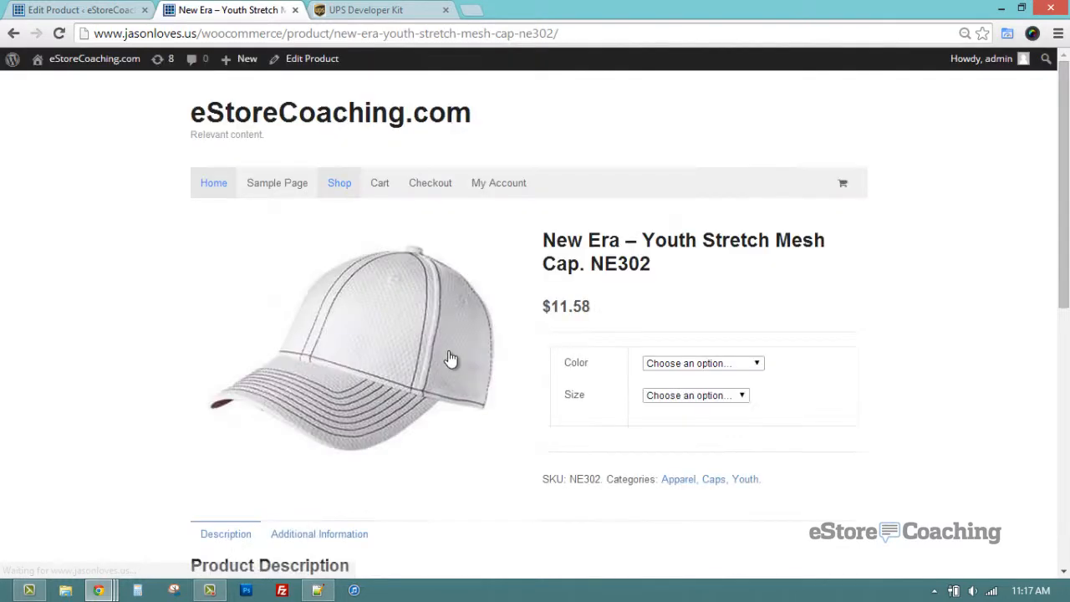
{"action": "scroll", "scroll_direction": "down", "scroll_amount": 3}
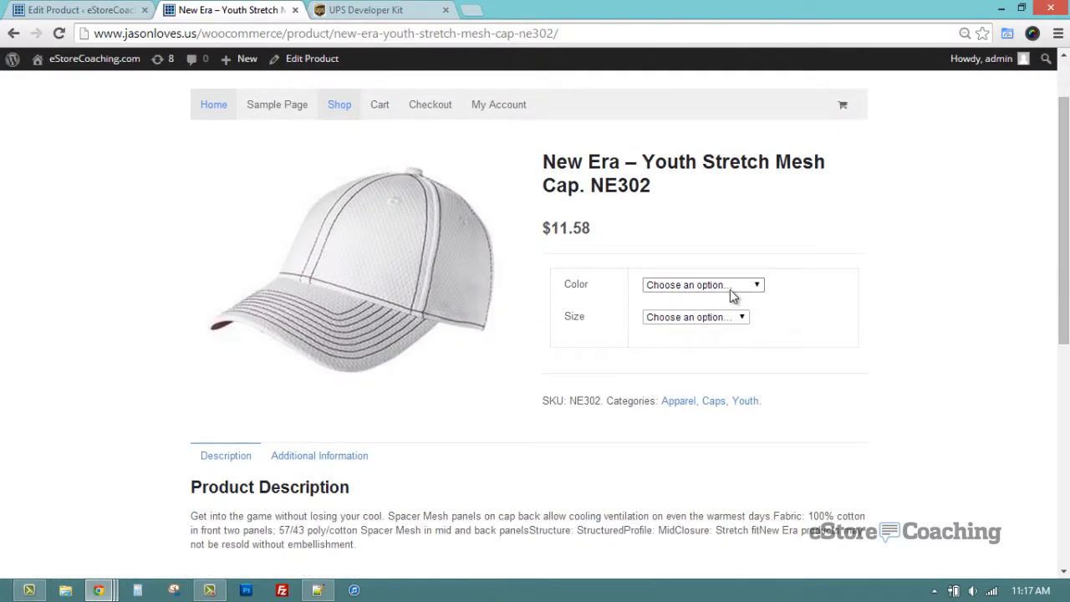
{"action": "left_click", "coordinate": [702, 284]}
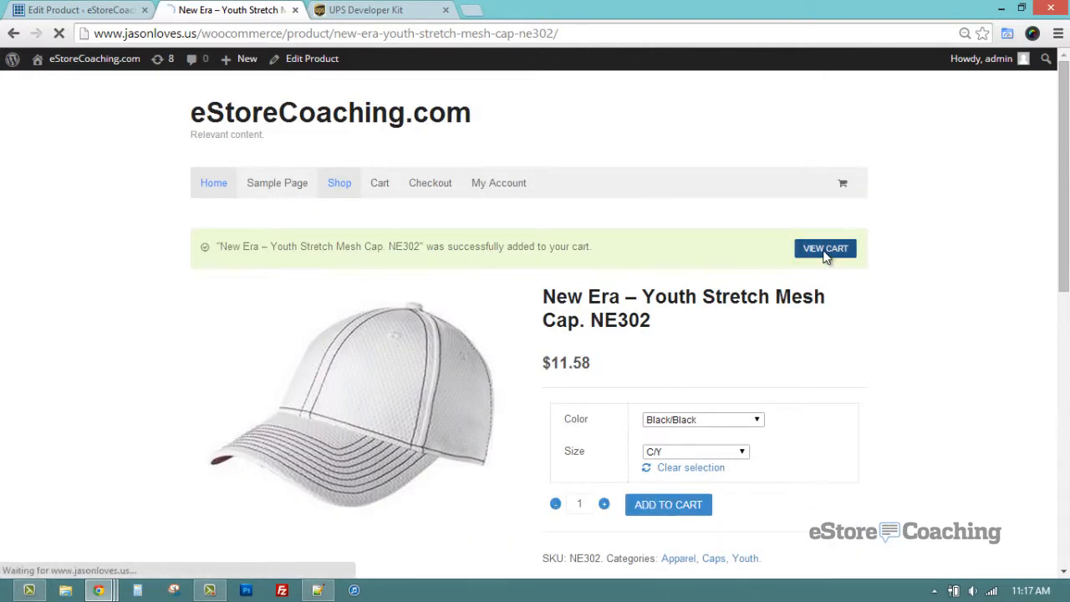
{"action": "left_click", "coordinate": [825, 248]}
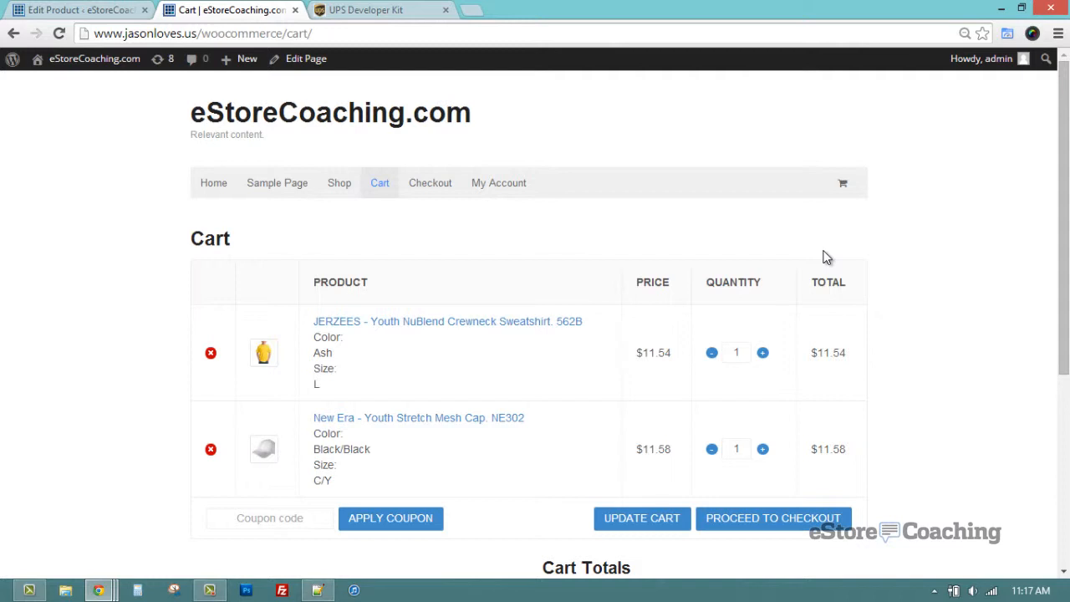
{"action": "scroll", "scroll_direction": "down", "scroll_amount": 3}
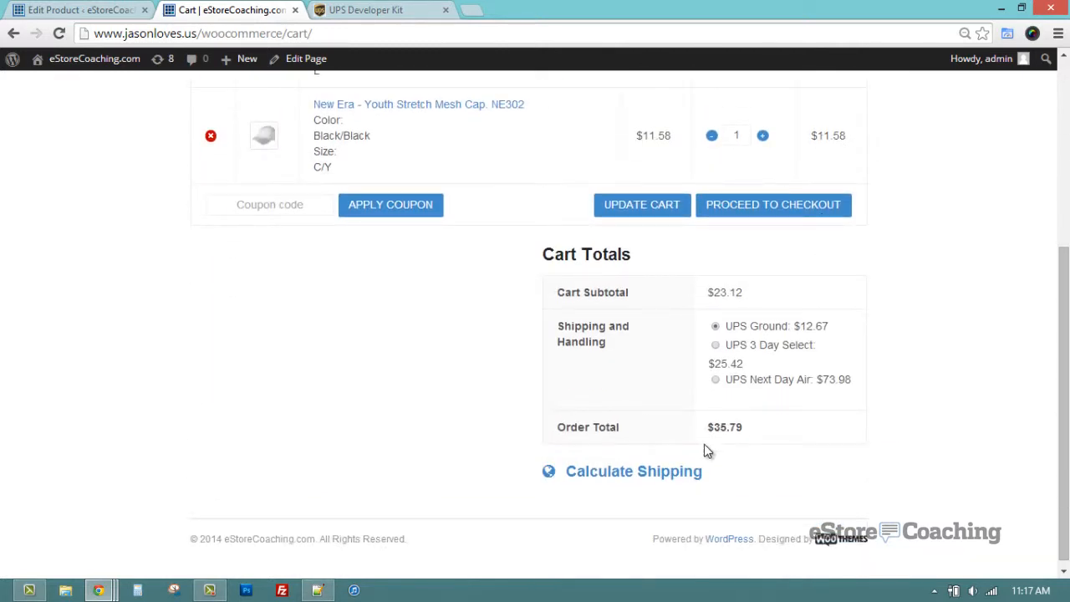
{"action": "left_click", "coordinate": [634, 472]}
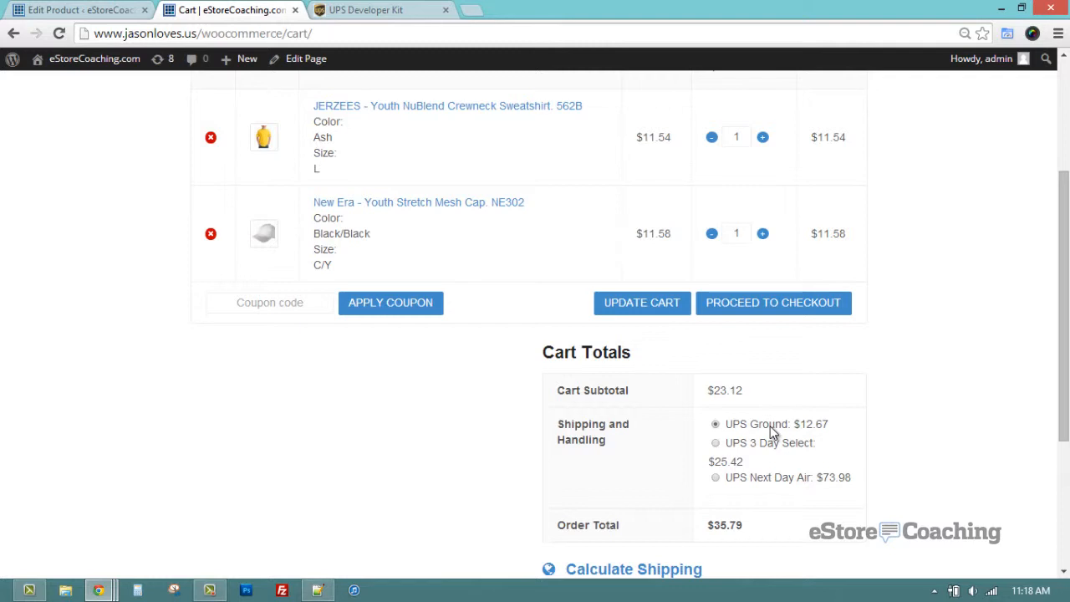
{"action": "mouse_move", "coordinate": [766, 431]}
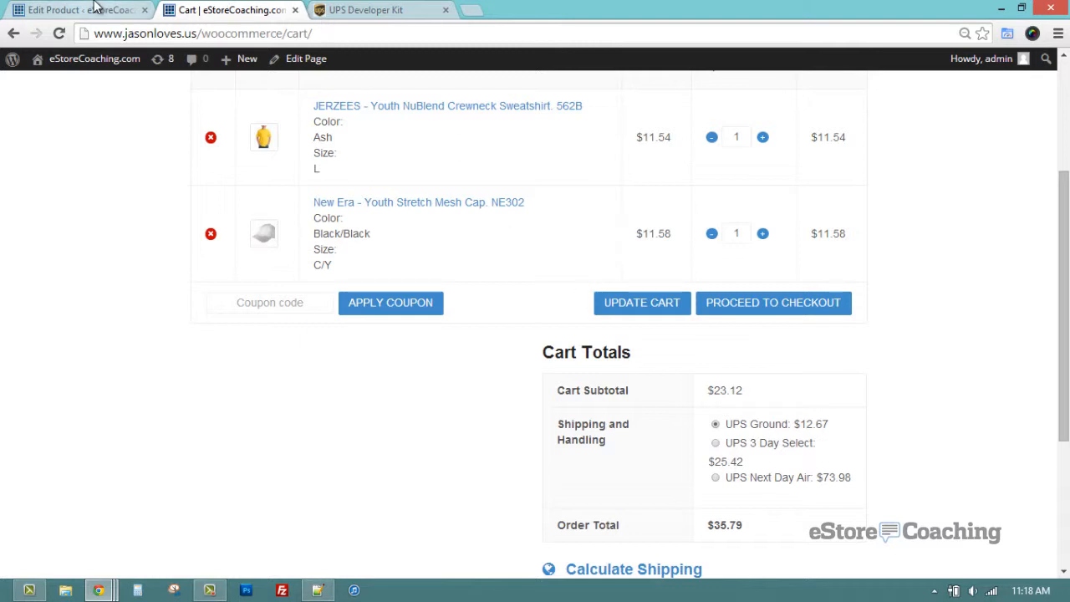
Update the New Era cap product with its UPS origin zip cleared
{"action": "left_click", "coordinate": [76, 10]}
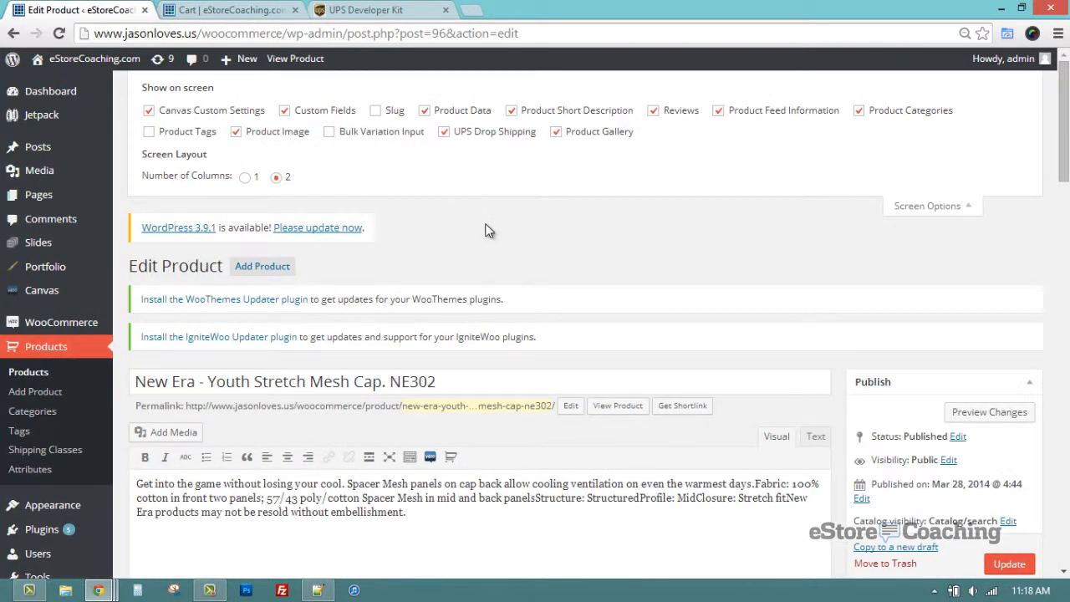
{"action": "scroll", "scroll_direction": "down", "scroll_amount": 3}
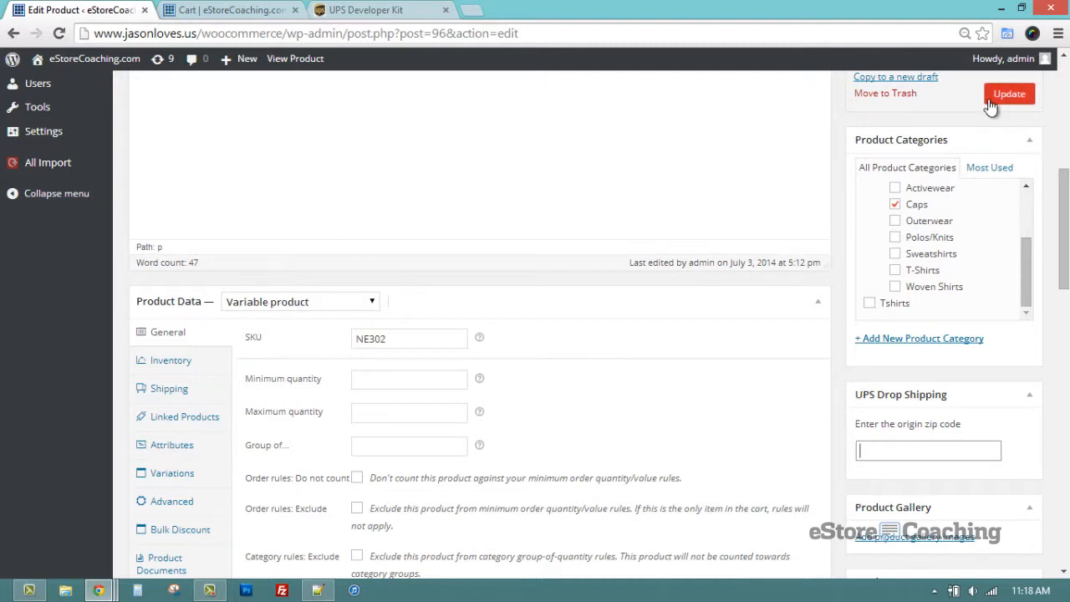
{"action": "left_click", "coordinate": [1010, 93]}
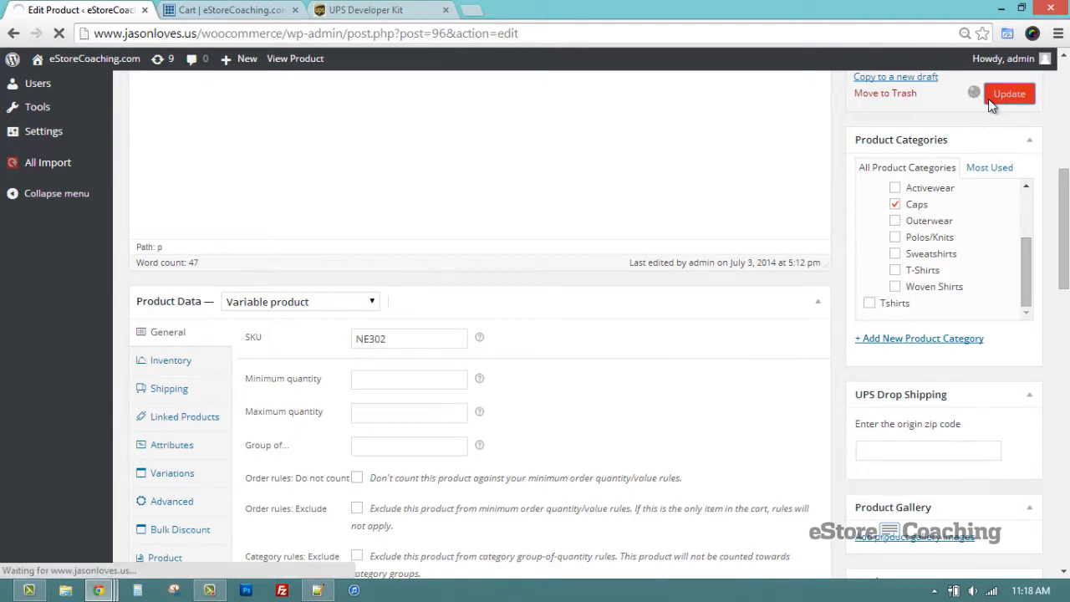
{"action": "left_click", "coordinate": [1010, 94]}
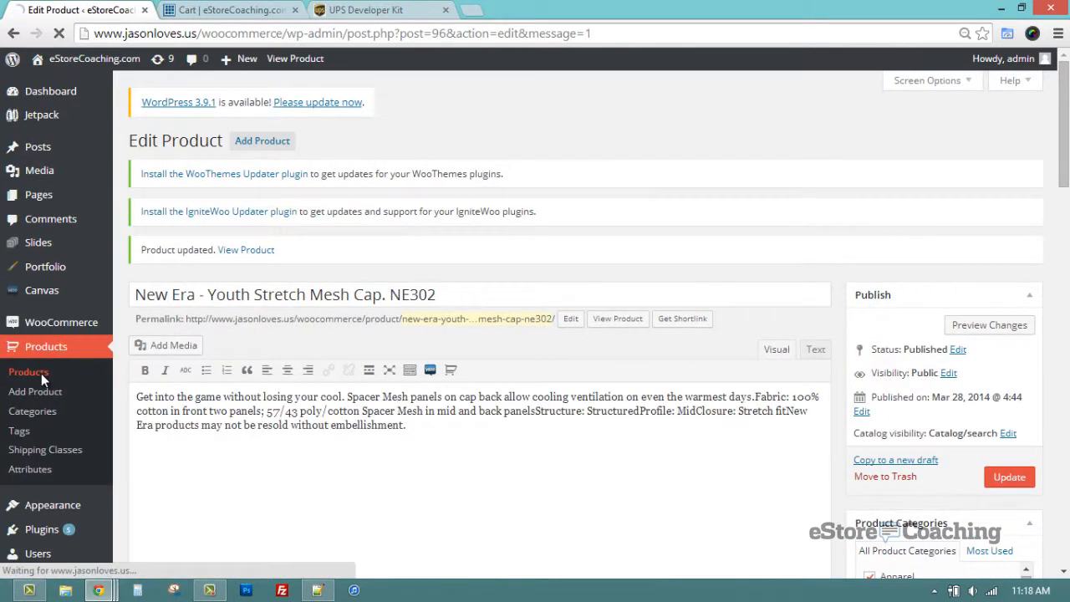
Check the JERZEES sweatshirt's 11204 origin zip and 1 lb weight, then return to the cart
{"action": "left_click", "coordinate": [28, 371]}
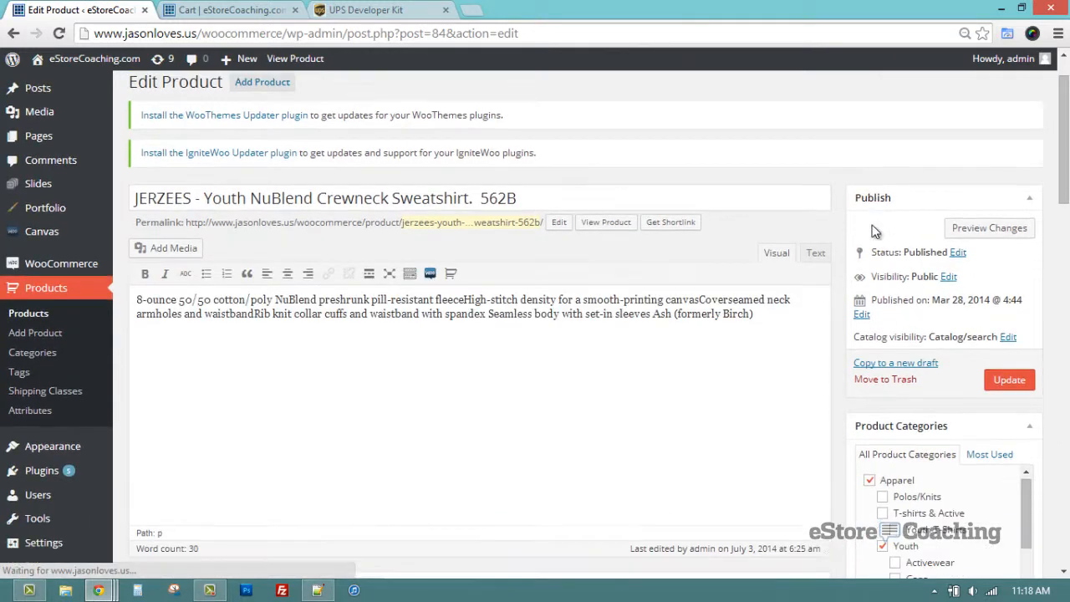
{"action": "scroll", "scroll_direction": "down", "scroll_amount": 3}
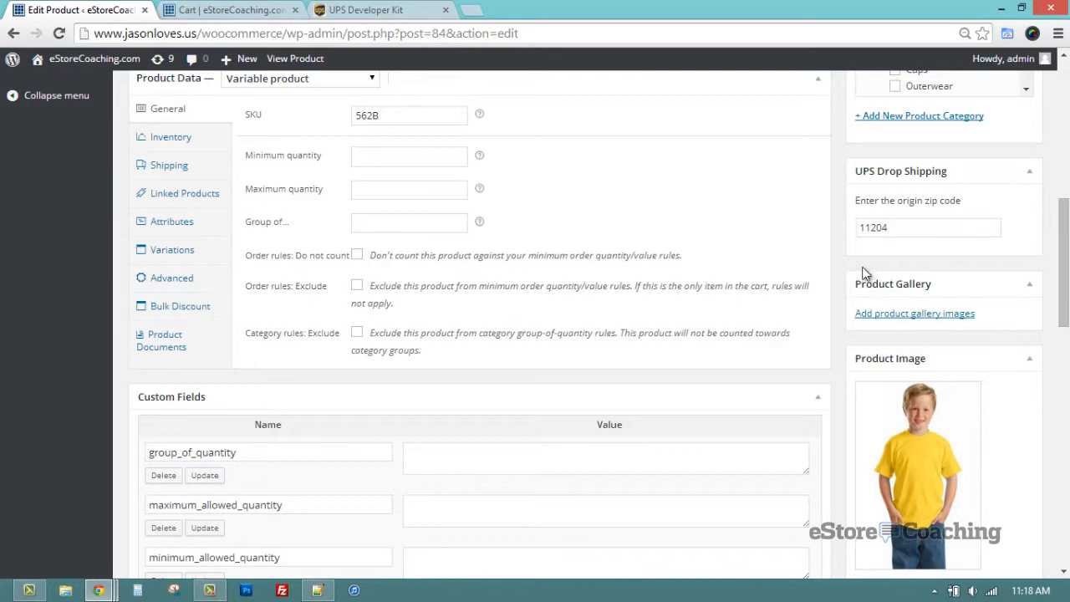
{"action": "left_click", "coordinate": [168, 166]}
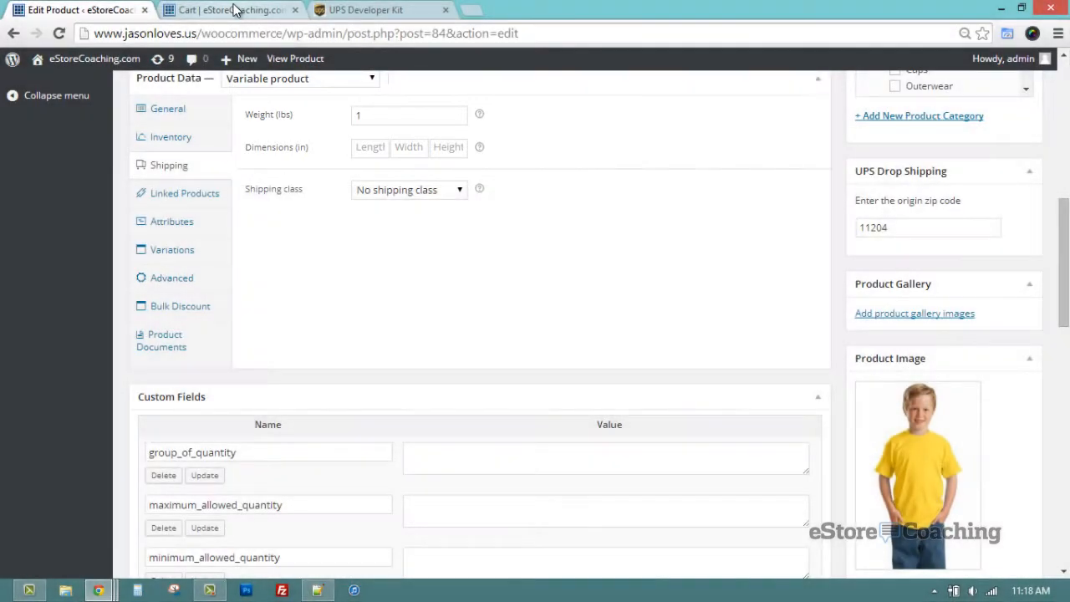
{"action": "left_click", "coordinate": [225, 10]}
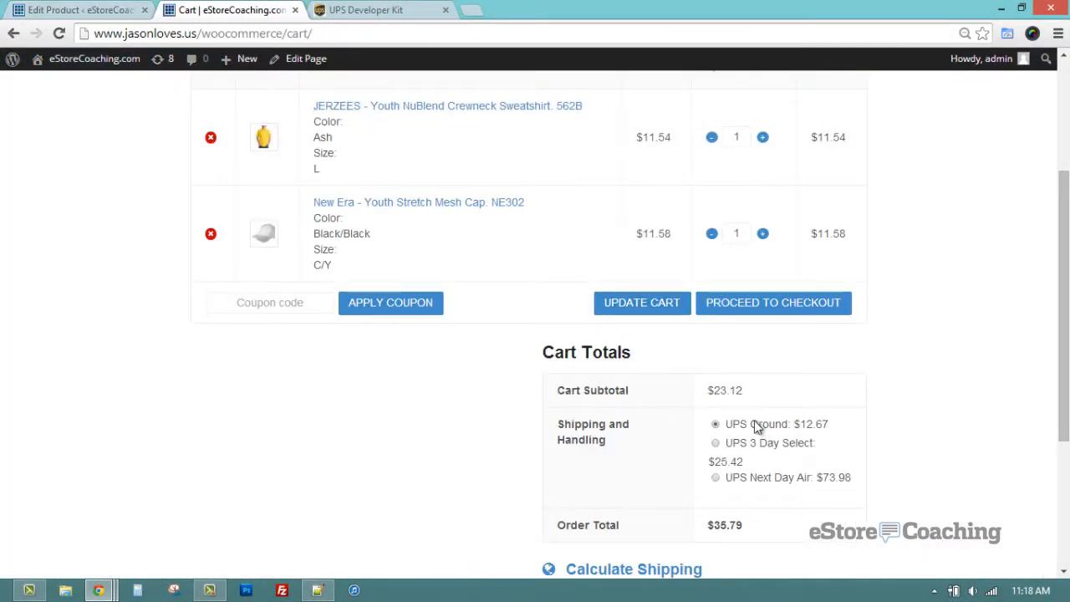
{"action": "mouse_move", "coordinate": [816, 433]}
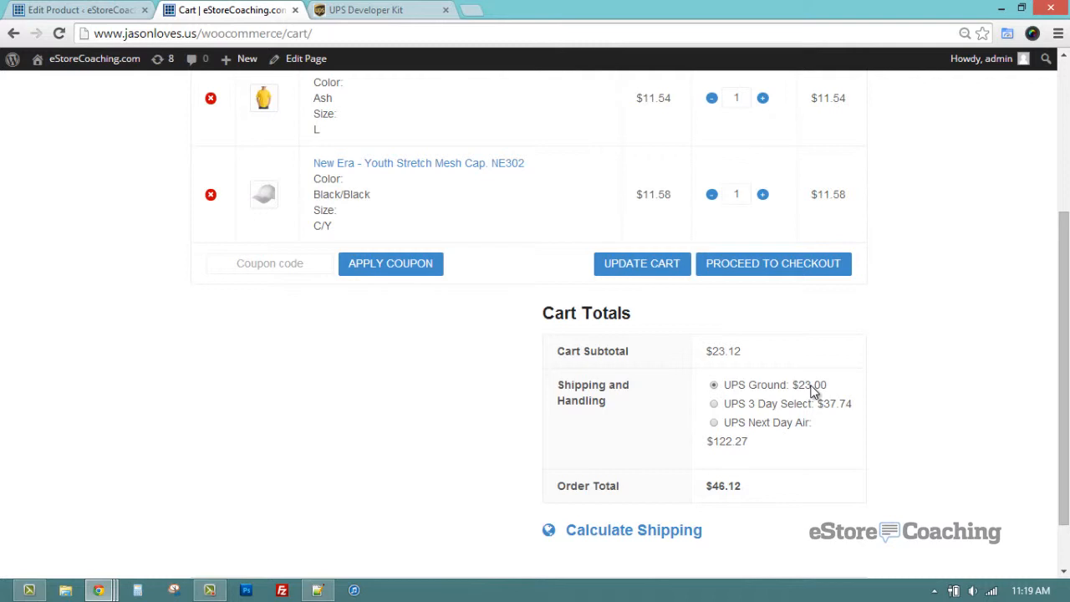
{"action": "mouse_move", "coordinate": [816, 393]}
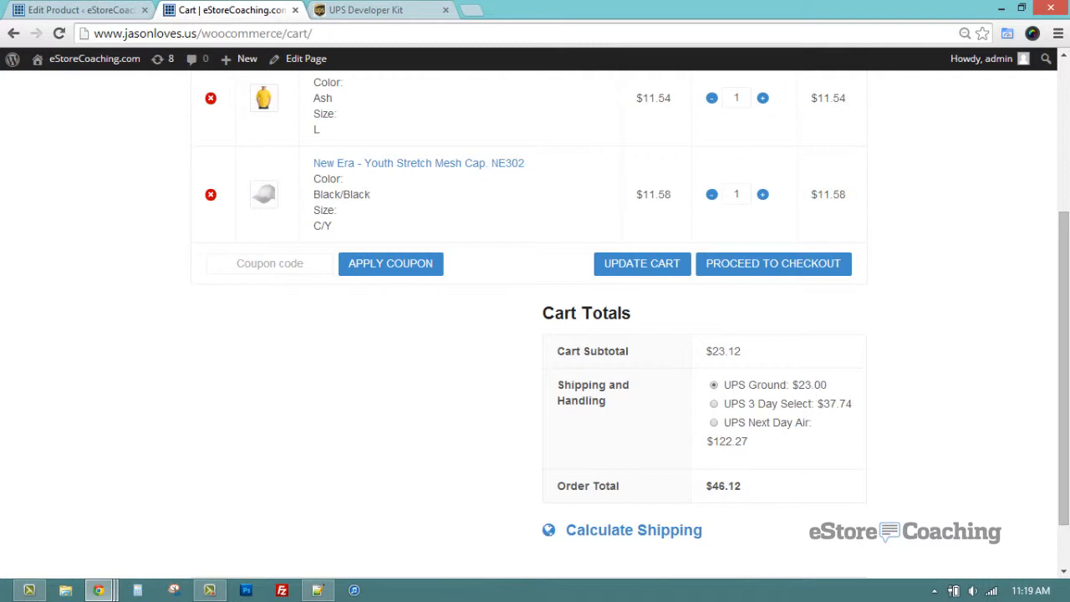